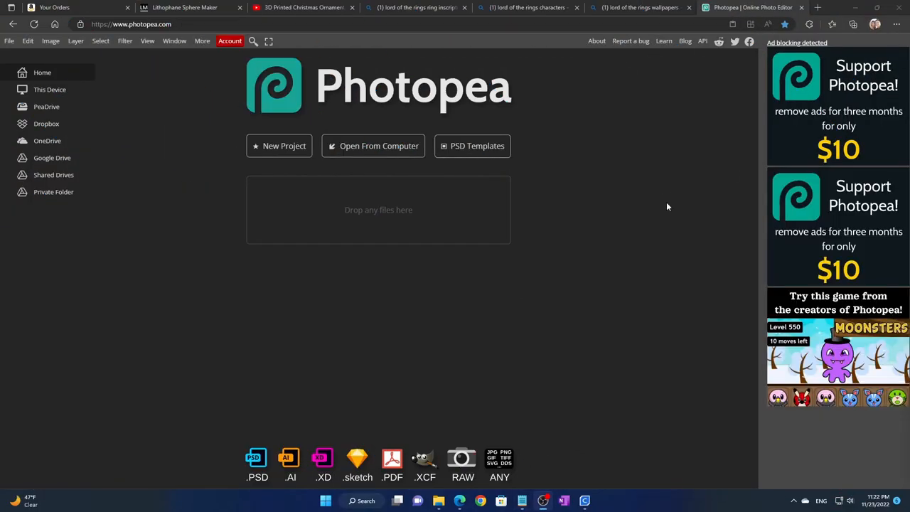
Start a new Photopea project and enter a width of 4000 and height of 1000 pixels.
left_click(131, 23)
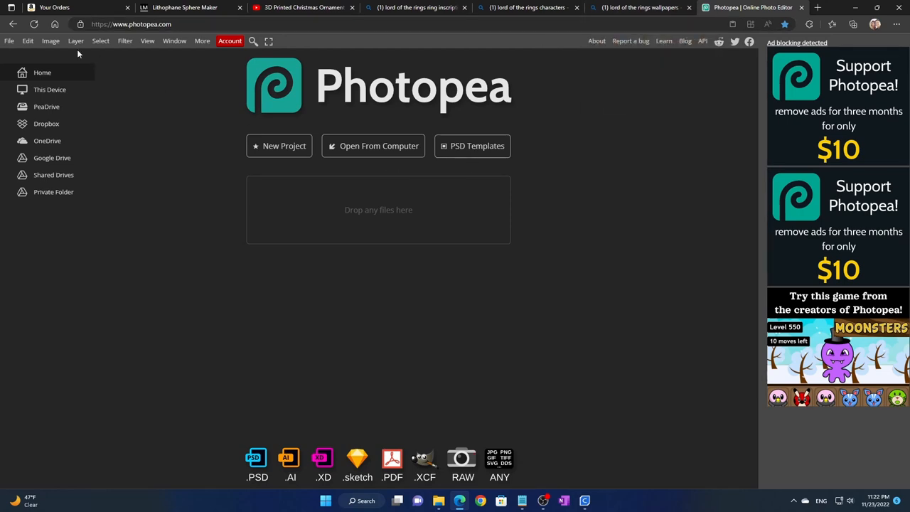
left_click(29, 40)
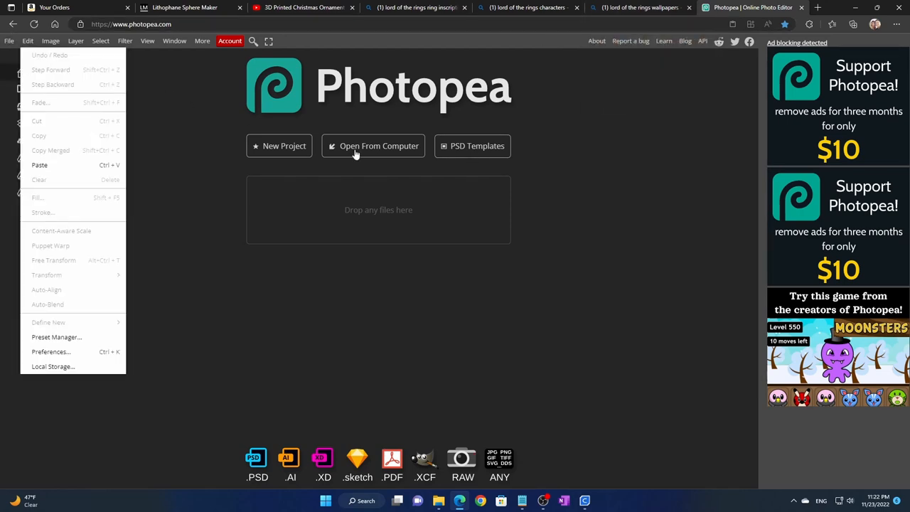
left_click(8, 40)
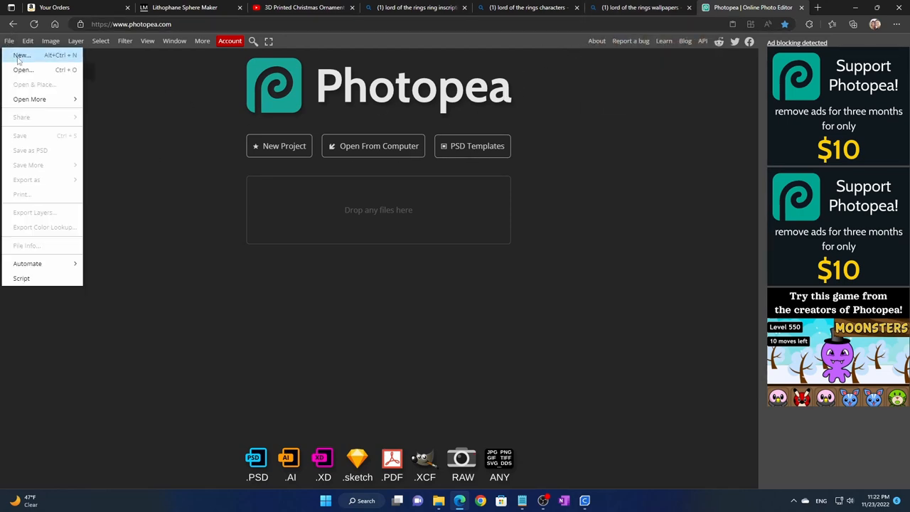
left_click(21, 55)
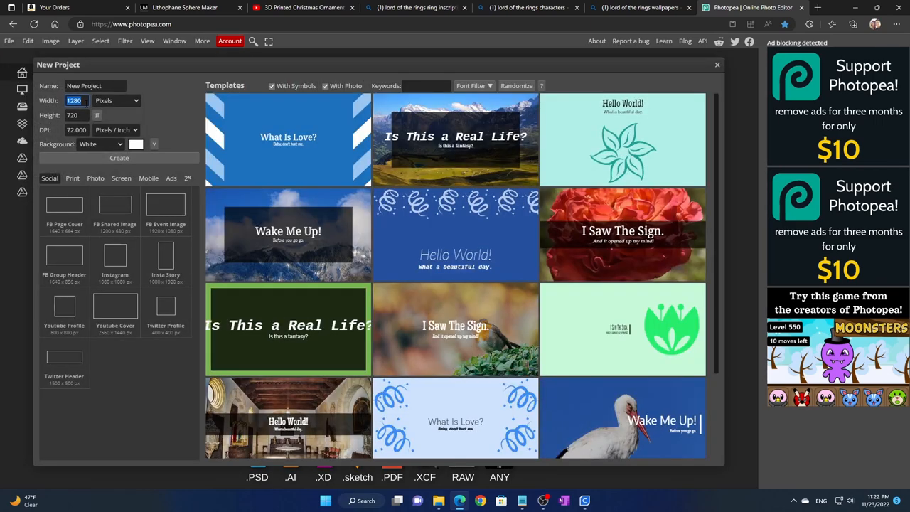
type("4000")
left_click(78, 115)
type("1000")
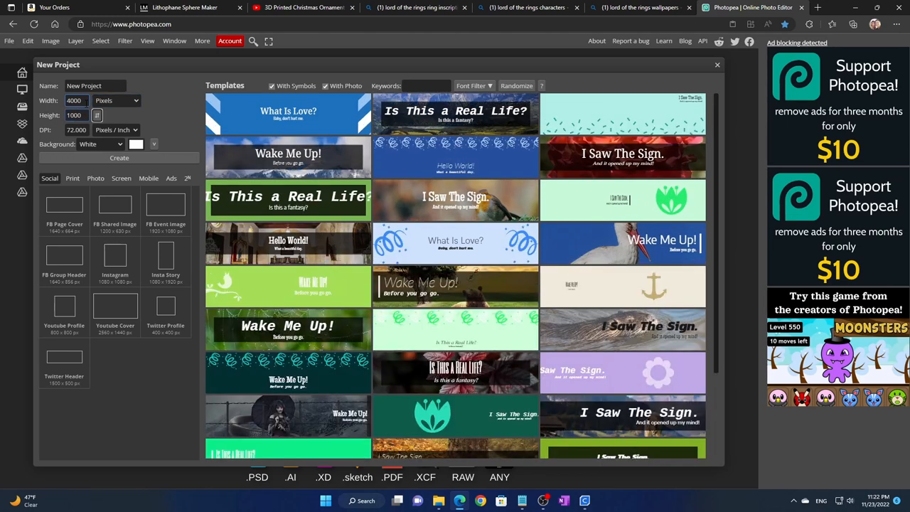
left_click(74, 100)
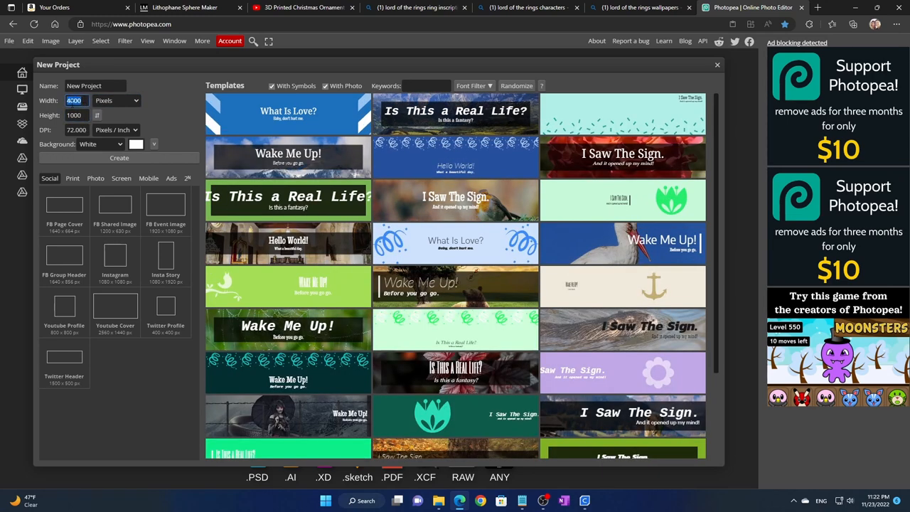
left_click(74, 114)
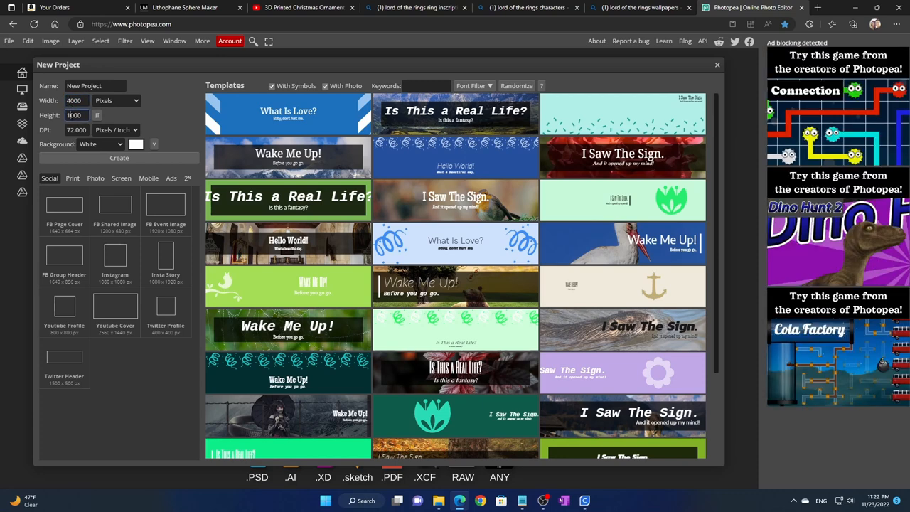
Create the 4000 × 1000 canvas and place joystick layout.png on it, shifting it left.
left_click(120, 157)
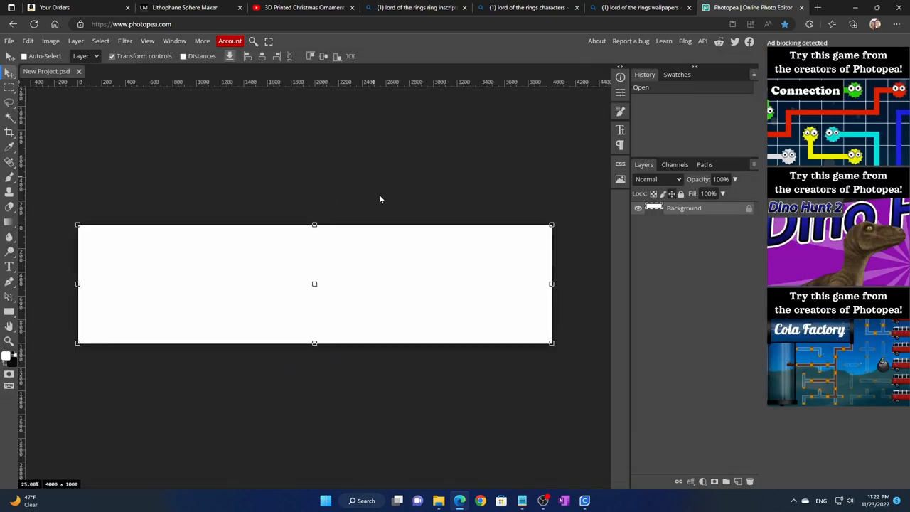
mouse_move(97, 216)
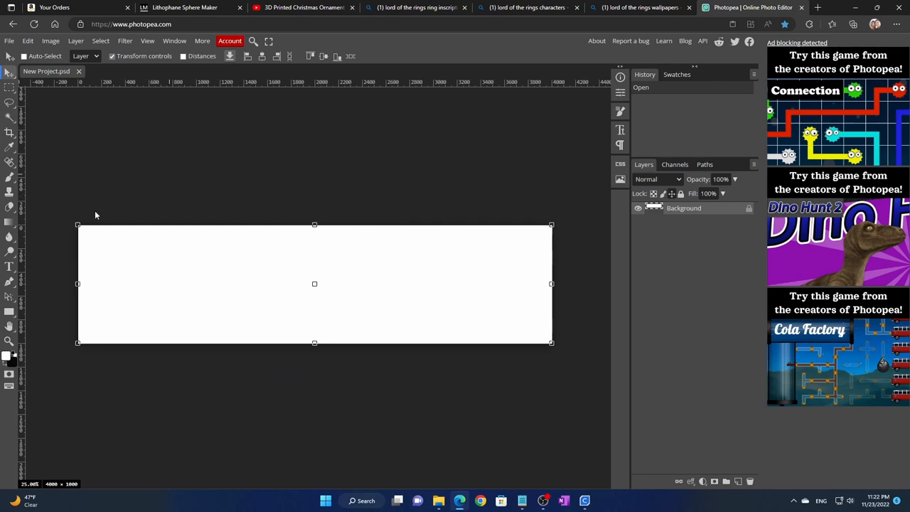
mouse_move(205, 74)
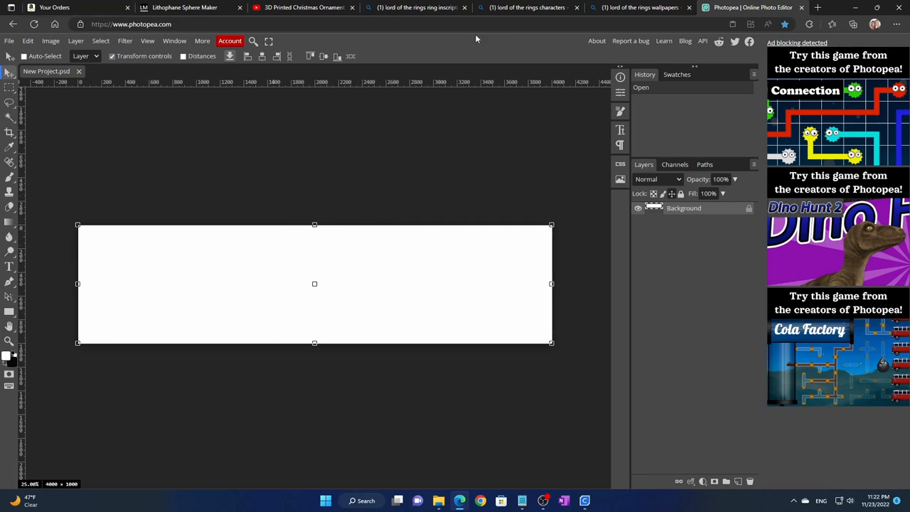
mouse_move(355, 238)
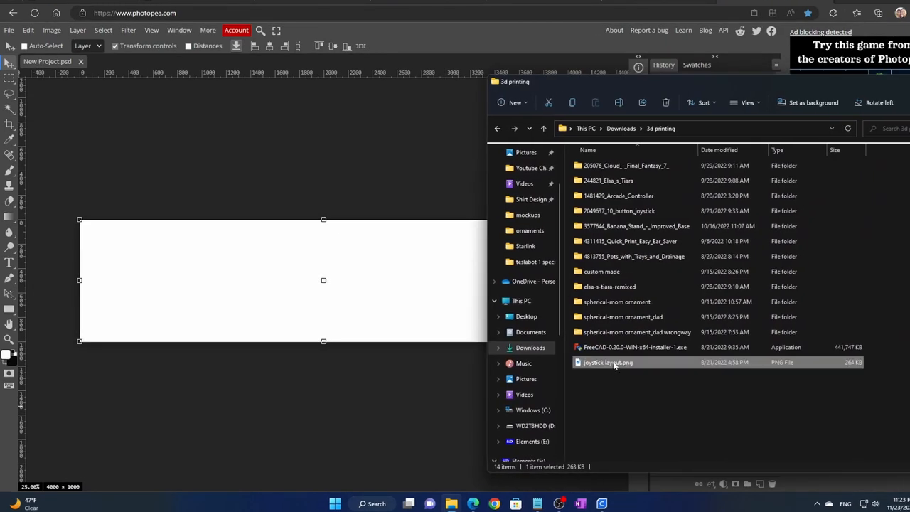
double_click(607, 363)
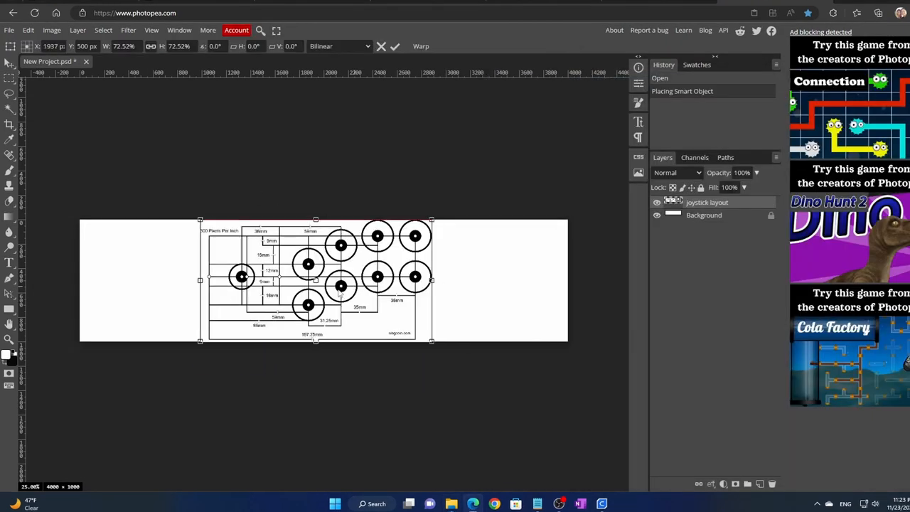
left_click_drag(320, 277, 213, 278)
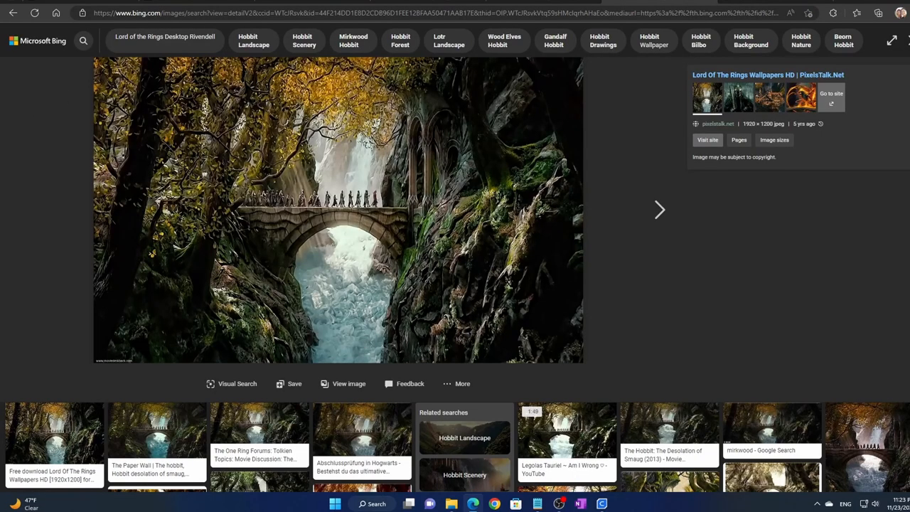
Advance to the Fellowship of the Ring wallpaper in Bing to copy its image.
left_click(13, 13)
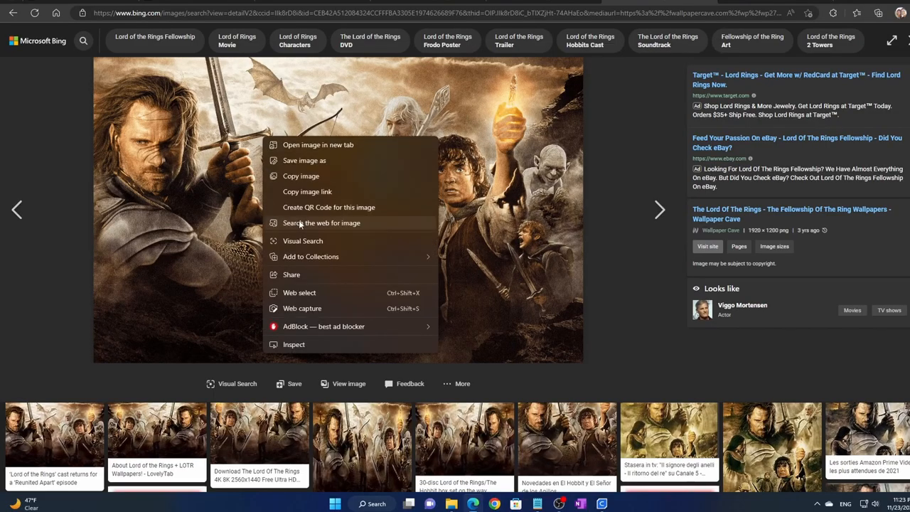
mouse_move(301, 176)
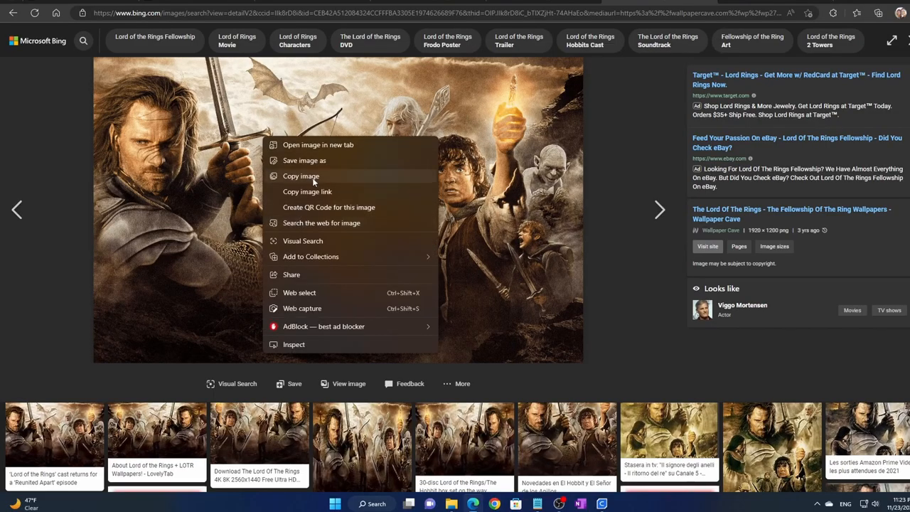
mouse_move(313, 179)
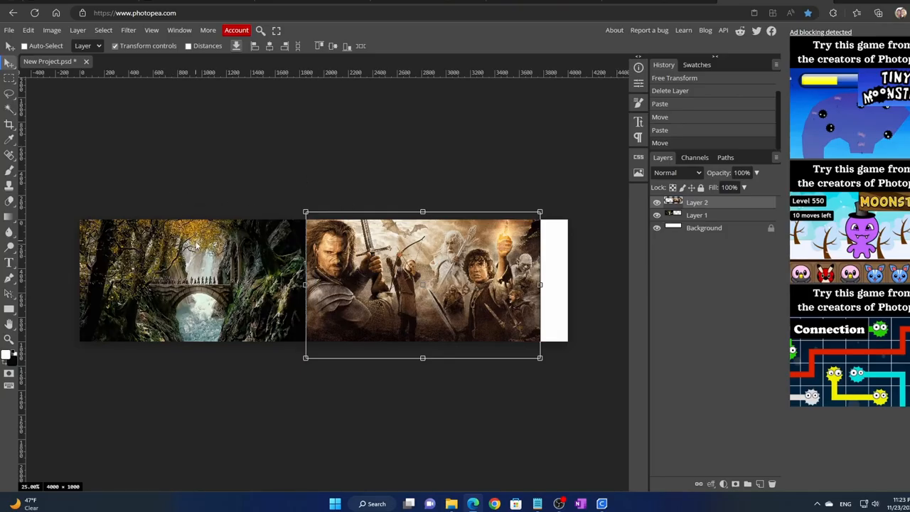
mouse_move(40, 72)
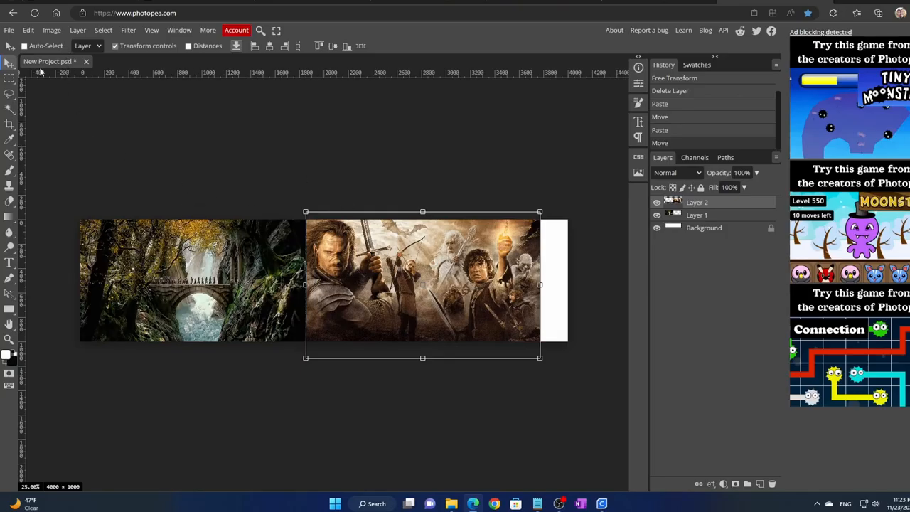
Paste the Fellowship wallpaper as Layer 2 and move it to the canvas's right edge.
left_click(28, 29)
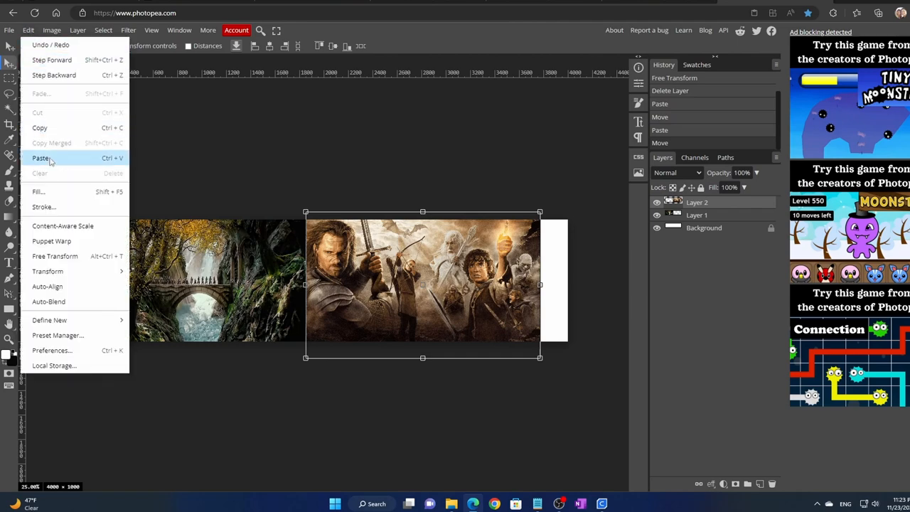
left_click(41, 158)
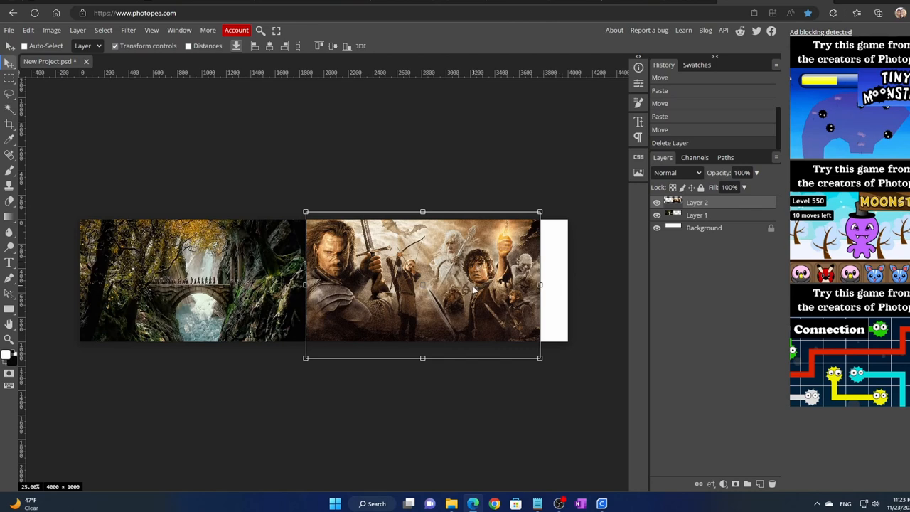
left_click_drag(422, 284, 431, 283)
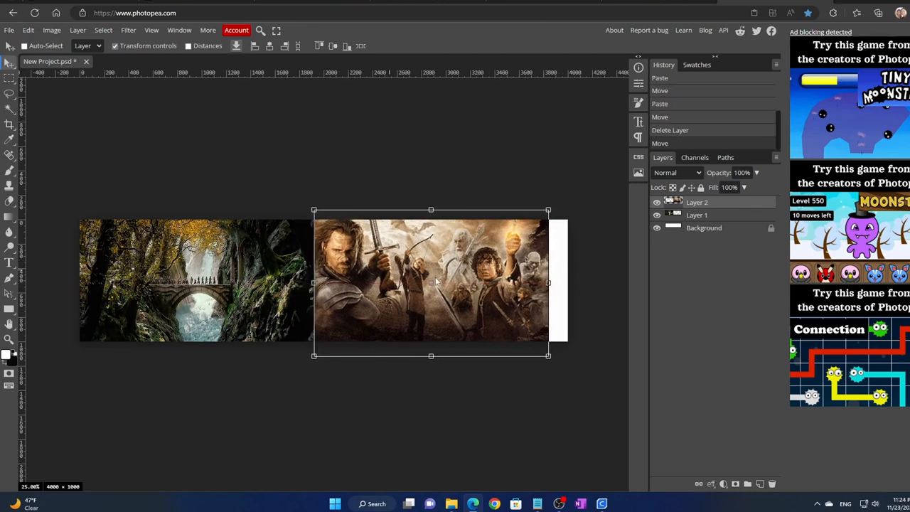
left_click_drag(434, 281, 353, 291)
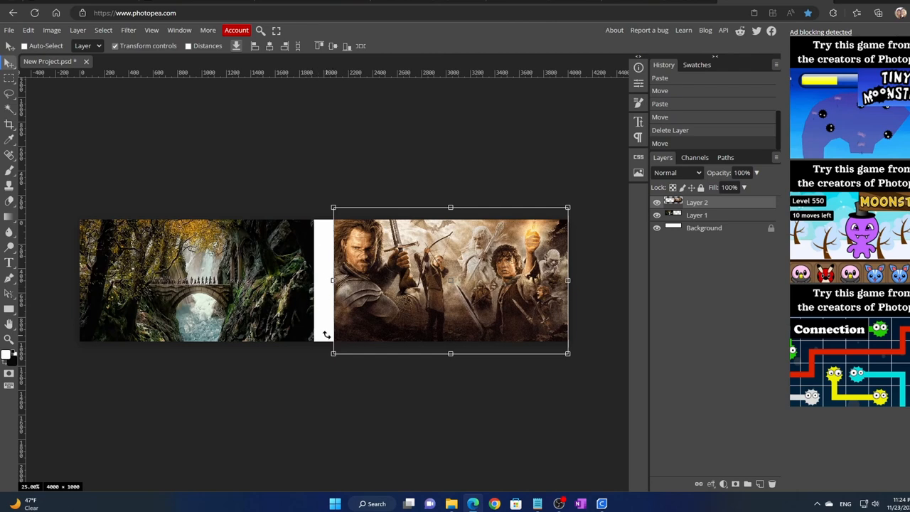
mouse_move(319, 236)
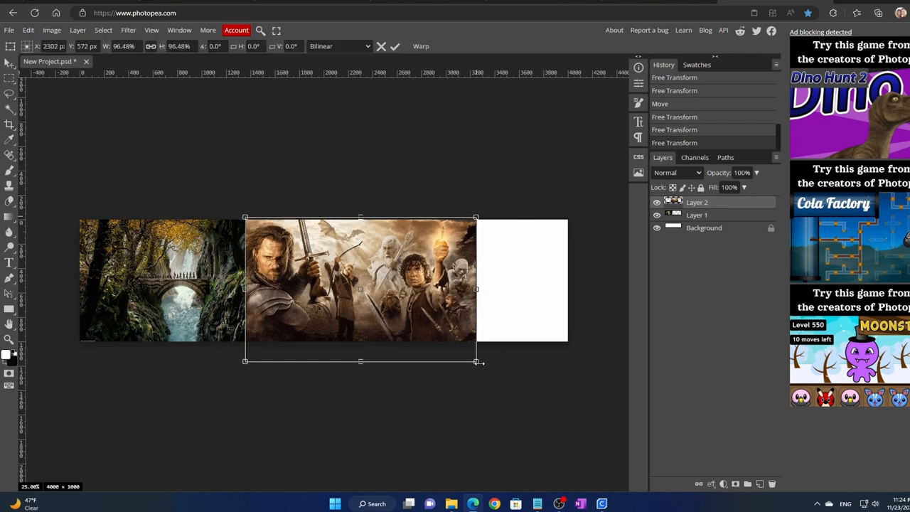
Free-transform Layer 2 down to banner height beside the bridge image and commit it.
left_click_drag(475, 362, 447, 346)
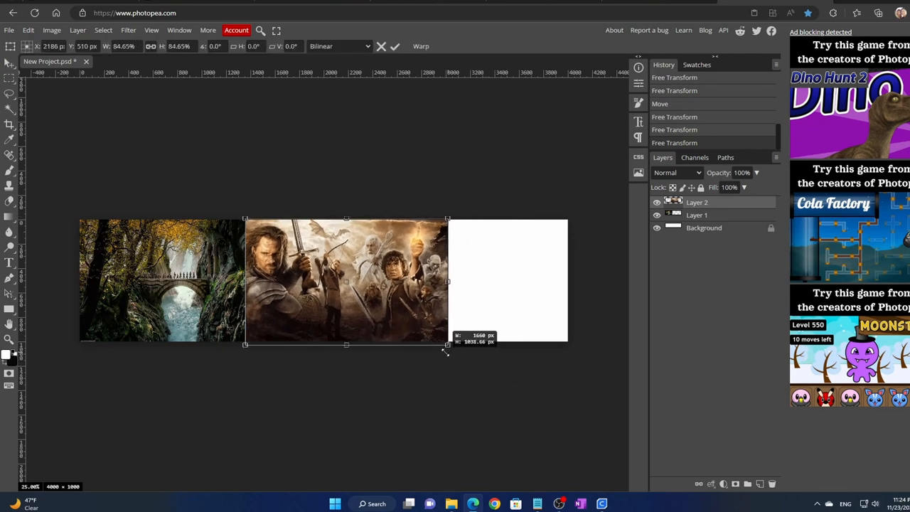
left_click_drag(446, 345, 443, 346)
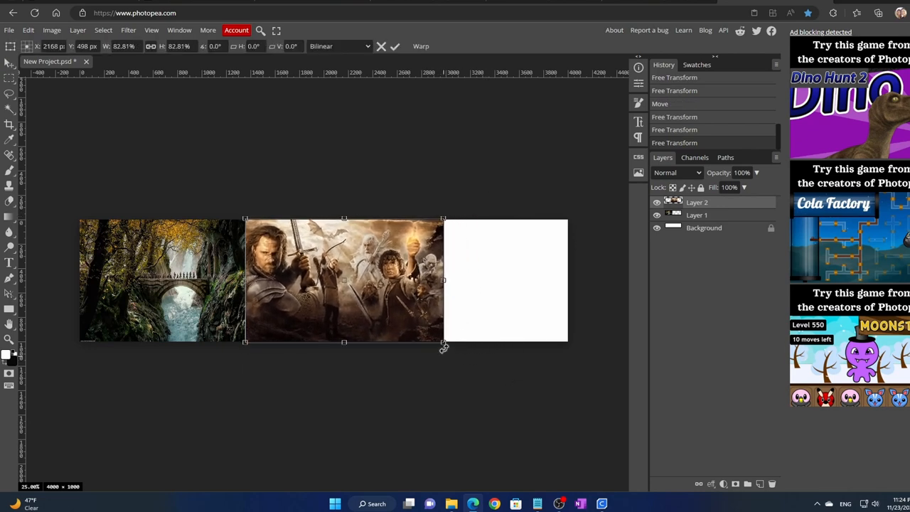
left_click_drag(443, 342, 448, 352)
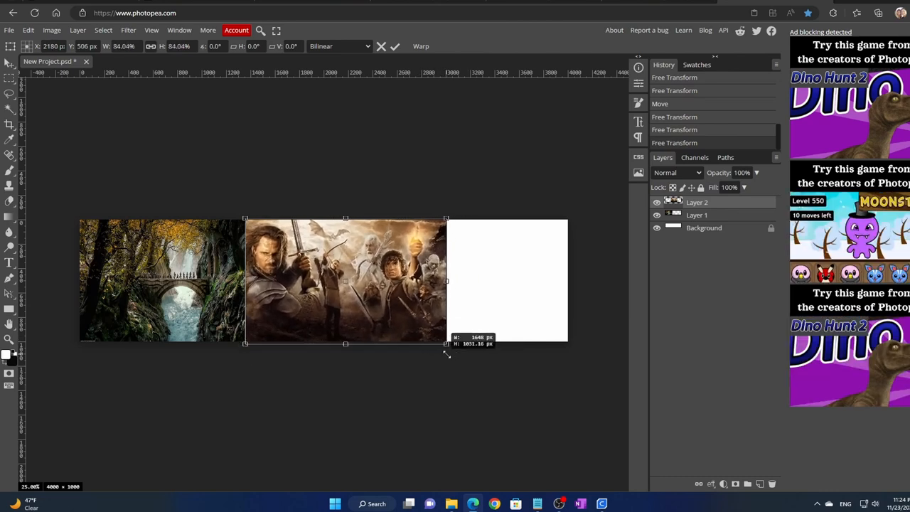
left_click_drag(446, 342, 443, 343)
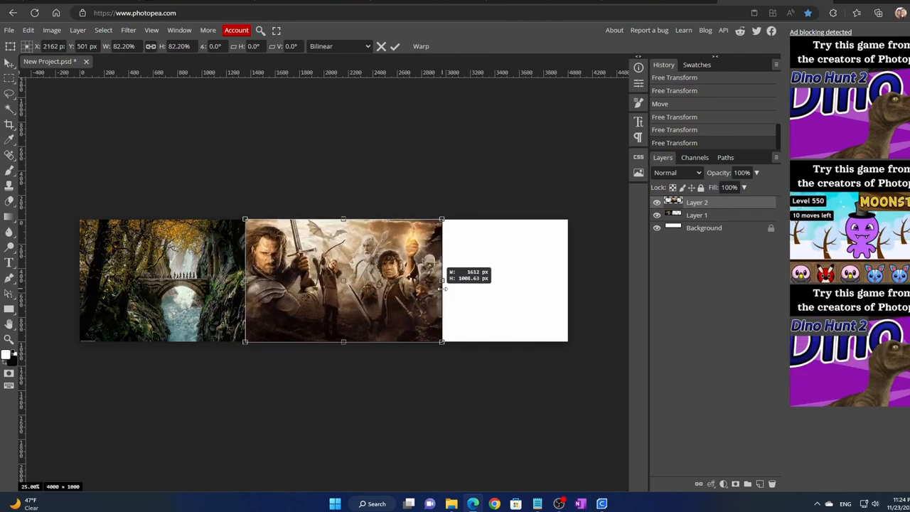
left_click_drag(444, 280, 443, 280)
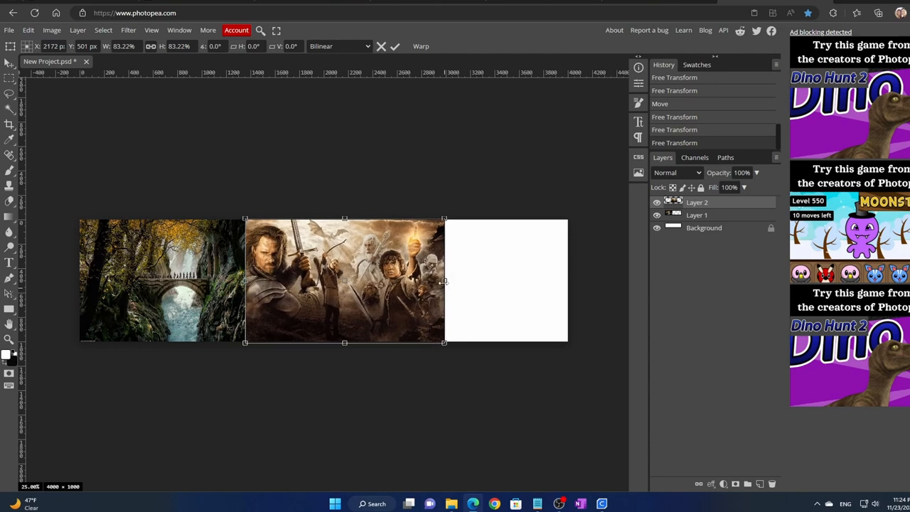
left_click_drag(444, 281, 399, 282)
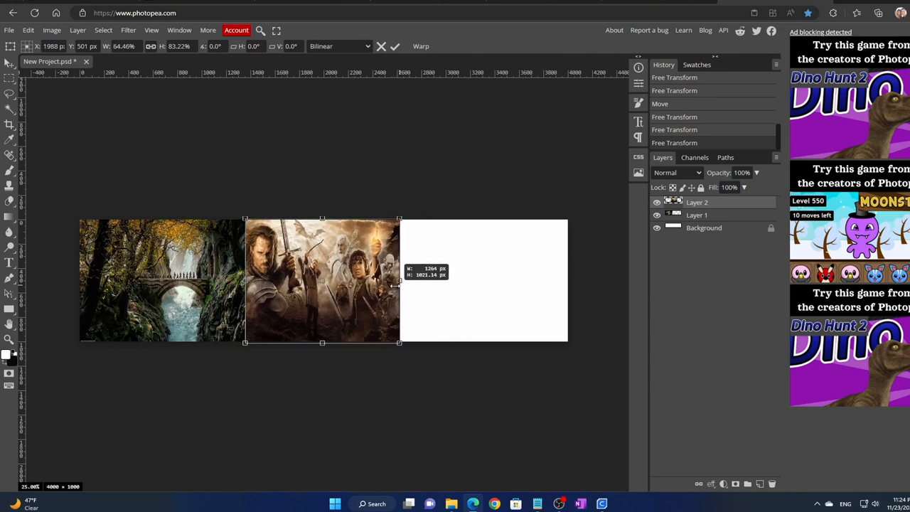
left_click_drag(398, 280, 450, 280)
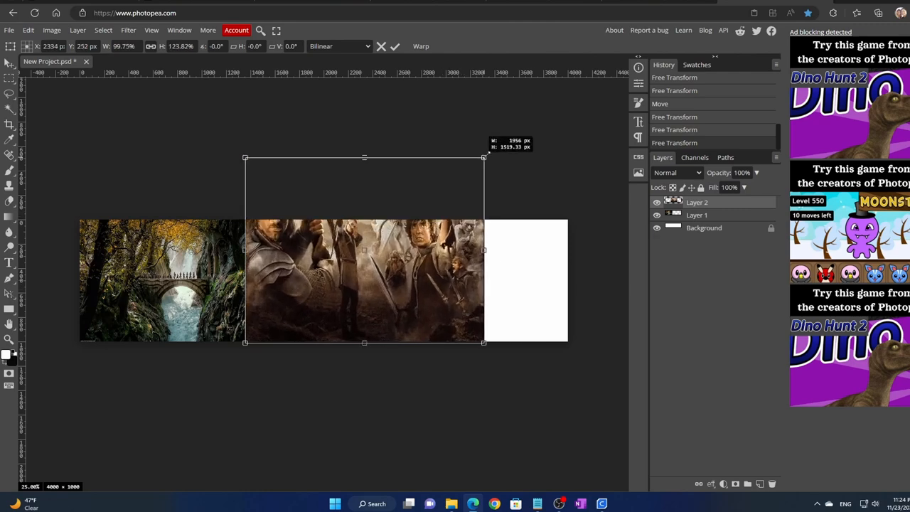
left_click(28, 30)
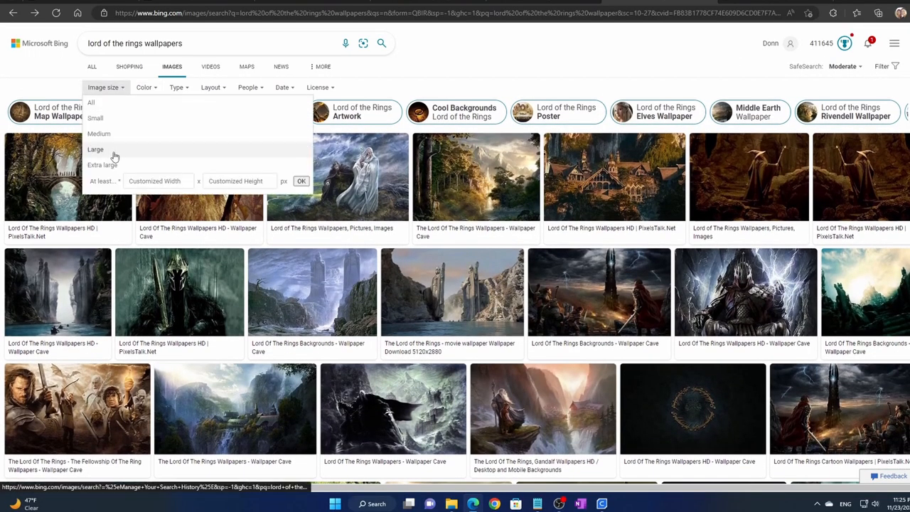
Filter Bing for large wallpapers and slide the pasted wizard picture into the remaining white area.
left_click(96, 149)
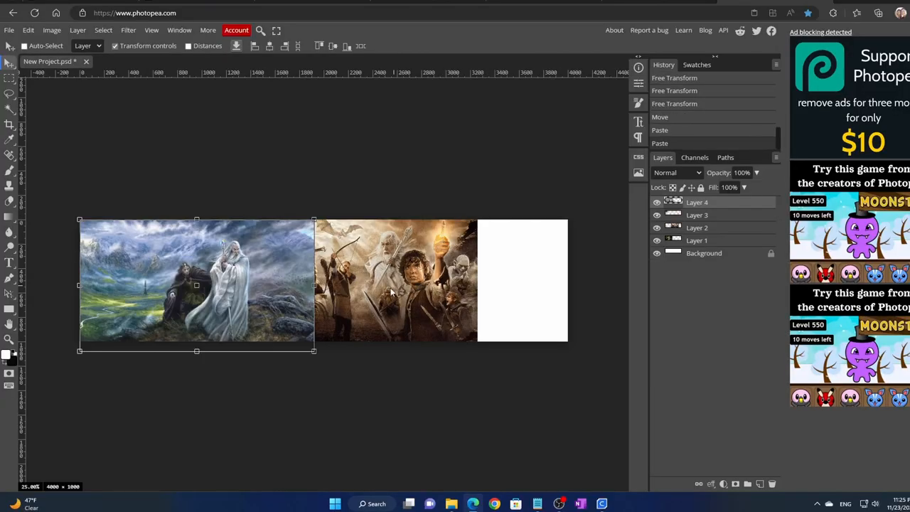
left_click_drag(197, 284, 472, 282)
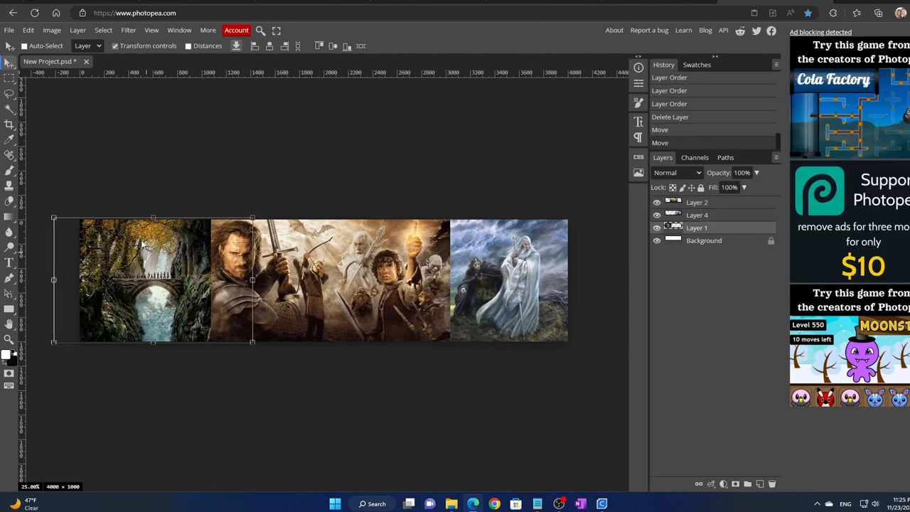
mouse_move(54, 142)
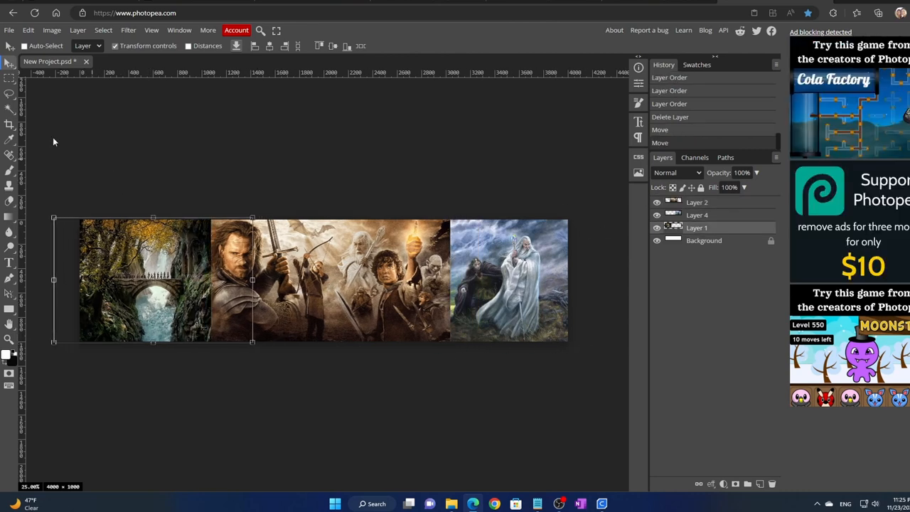
left_click(8, 30)
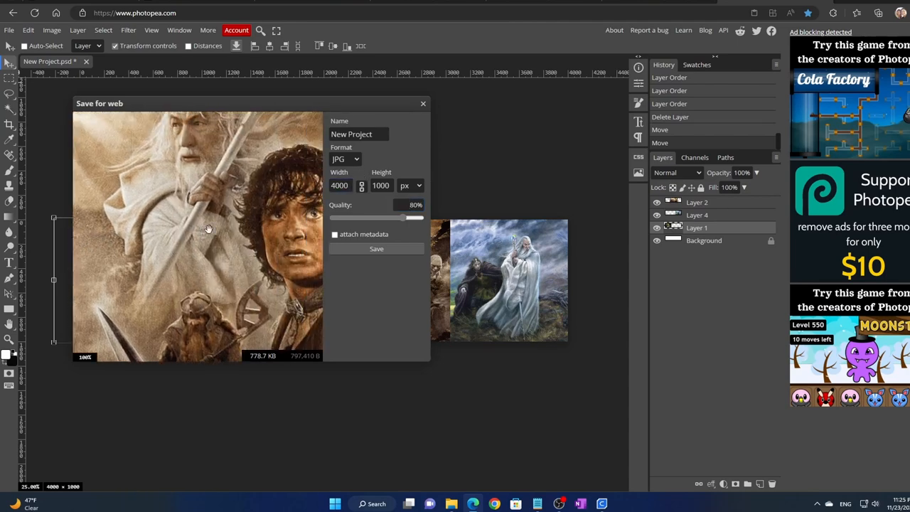
Save the banner as a JPG from Save for web and dismiss the ad-blocker notice.
left_click(375, 247)
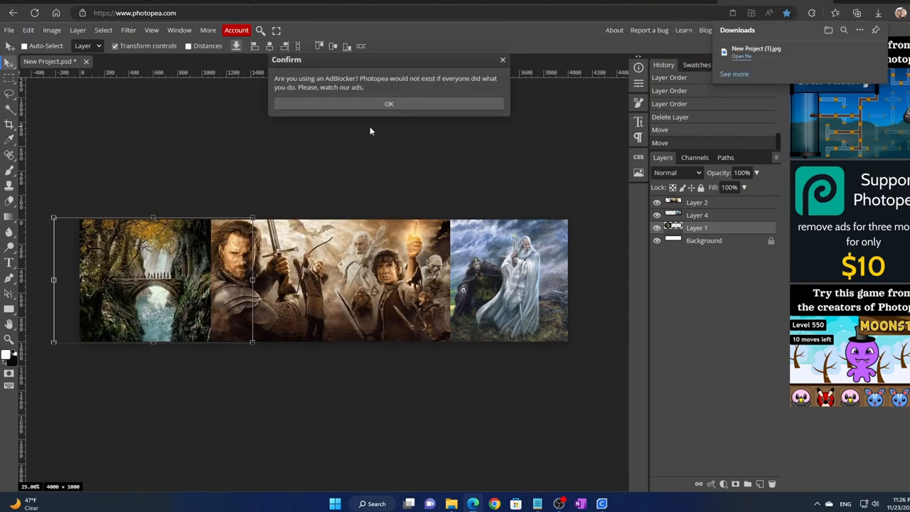
left_click(389, 103)
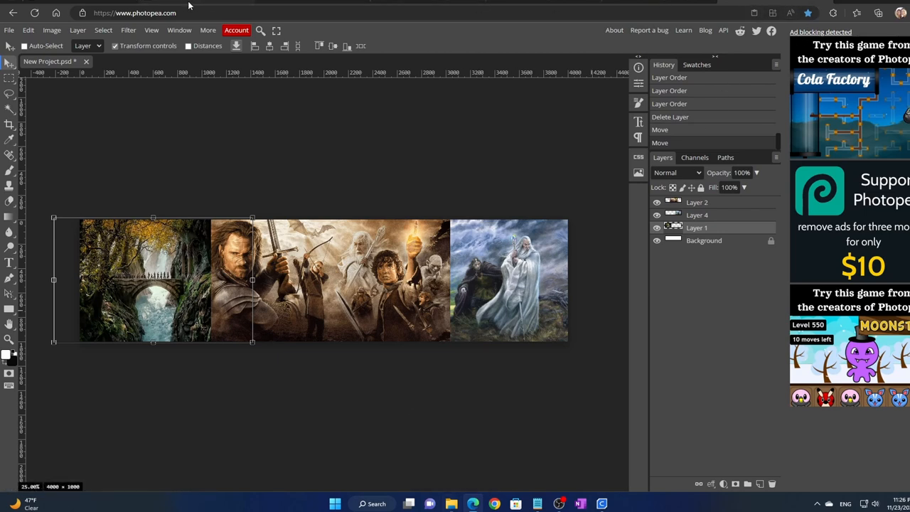
Go to the LithophaneMaker home page and scroll to the Lithophane Globe Maker entry.
left_click(133, 13)
type("lithophanemaker")
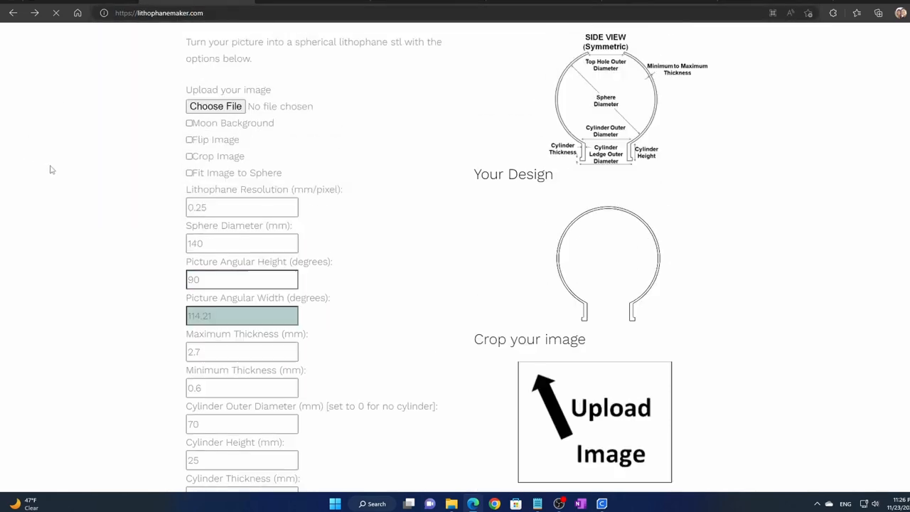
left_click(12, 13)
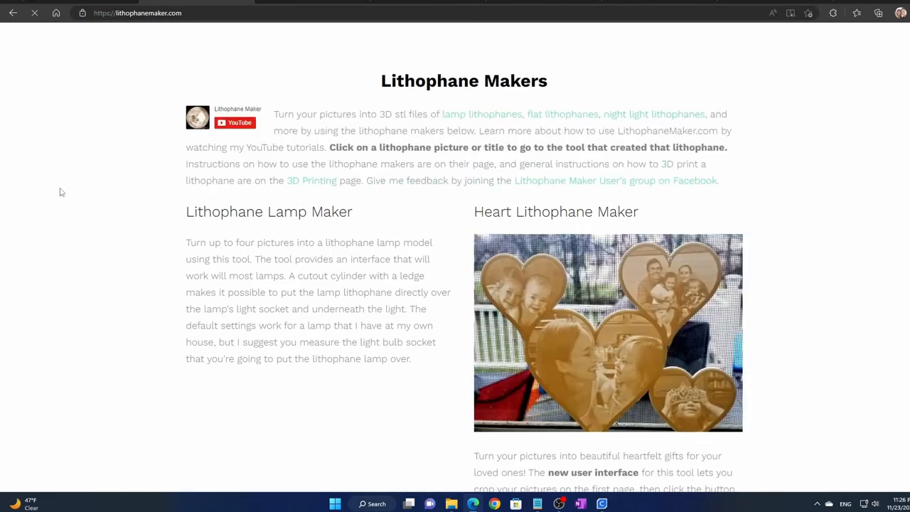
scroll("down", 3)
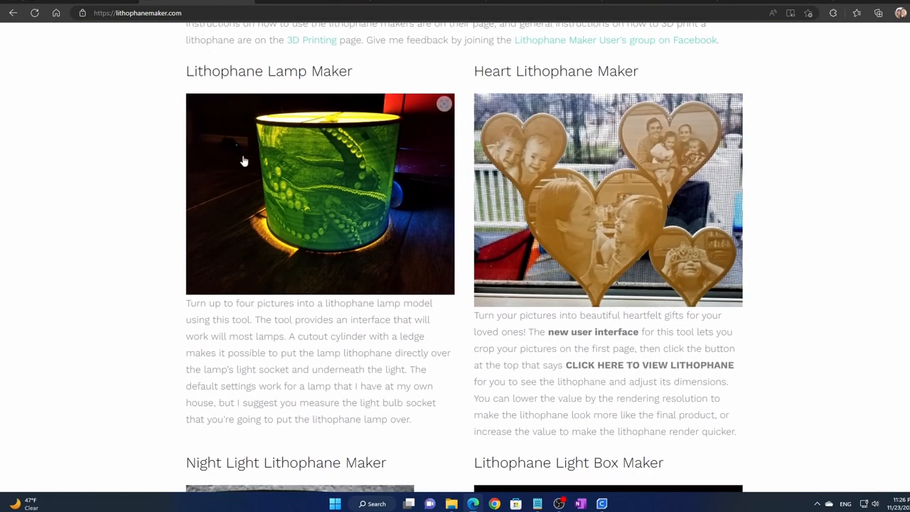
scroll("down", 3)
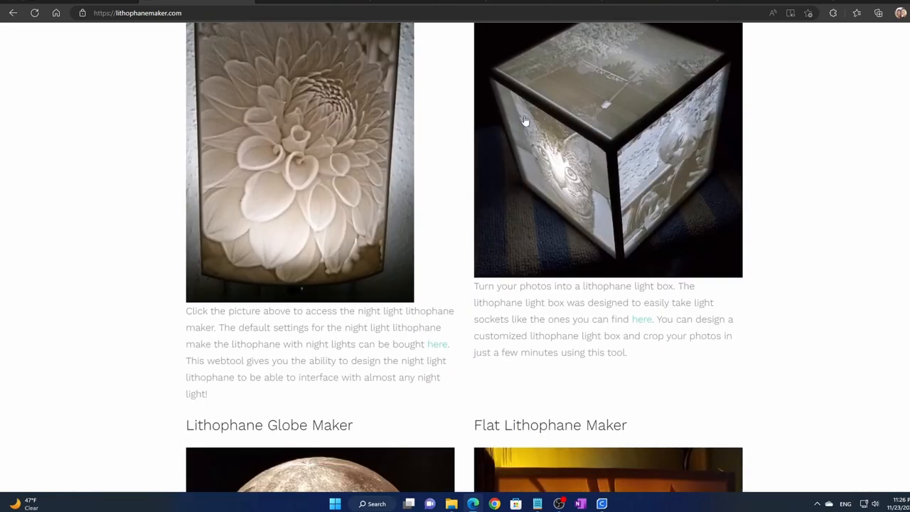
scroll("down", 3)
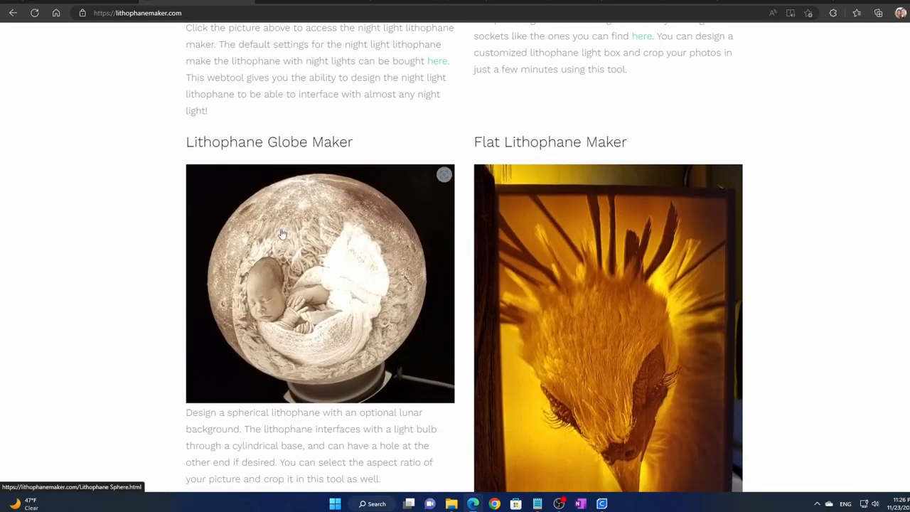
scroll("down", 3)
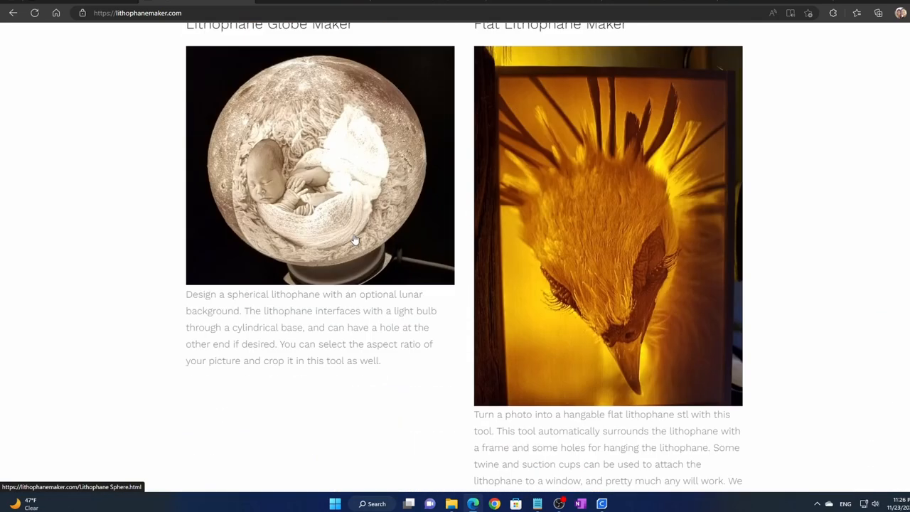
scroll("down", 3)
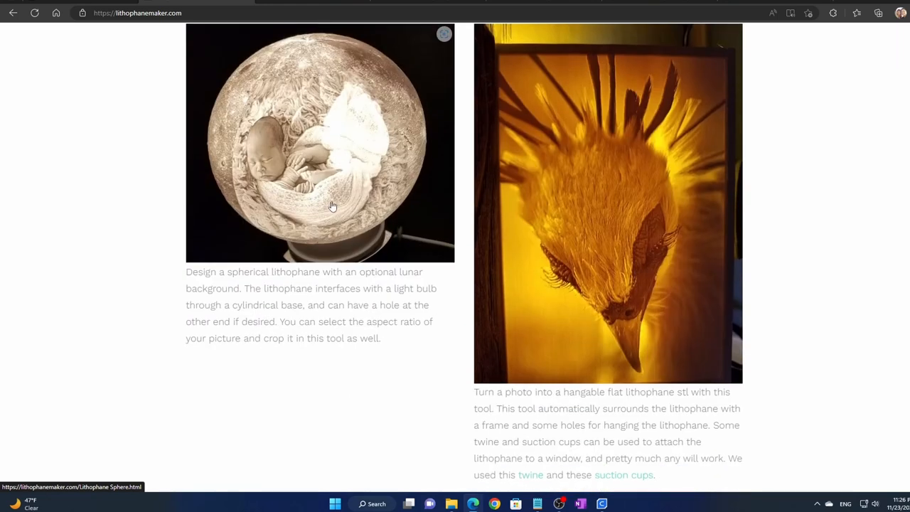
Enter the Globe Maker and upload New Project (1).jpg from Downloads.
left_click(319, 142)
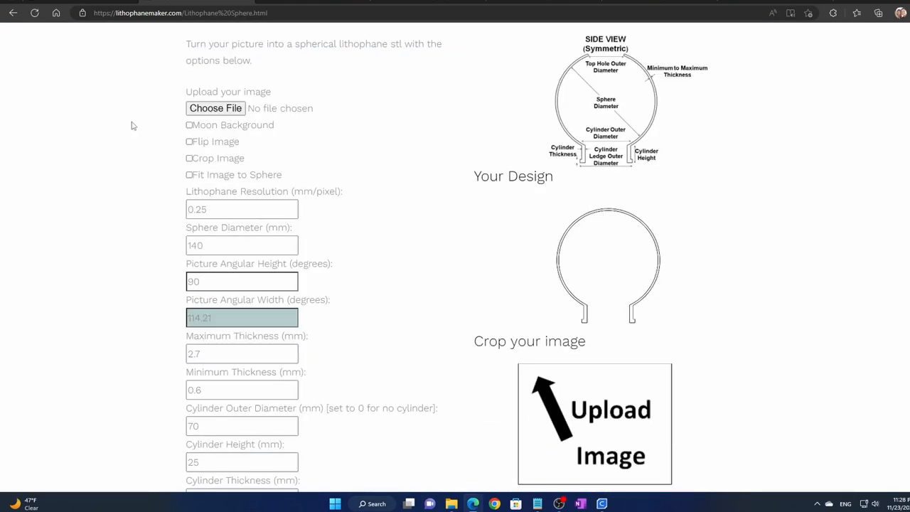
left_click(214, 108)
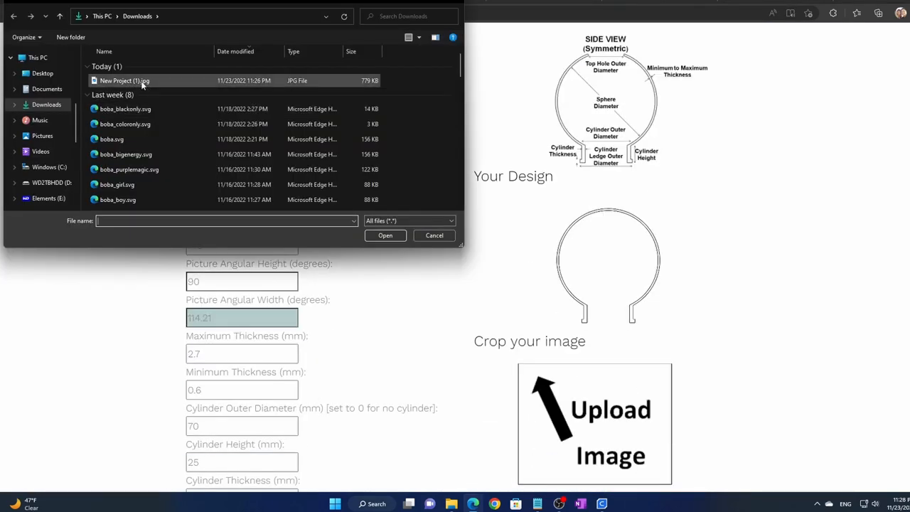
left_click(384, 236)
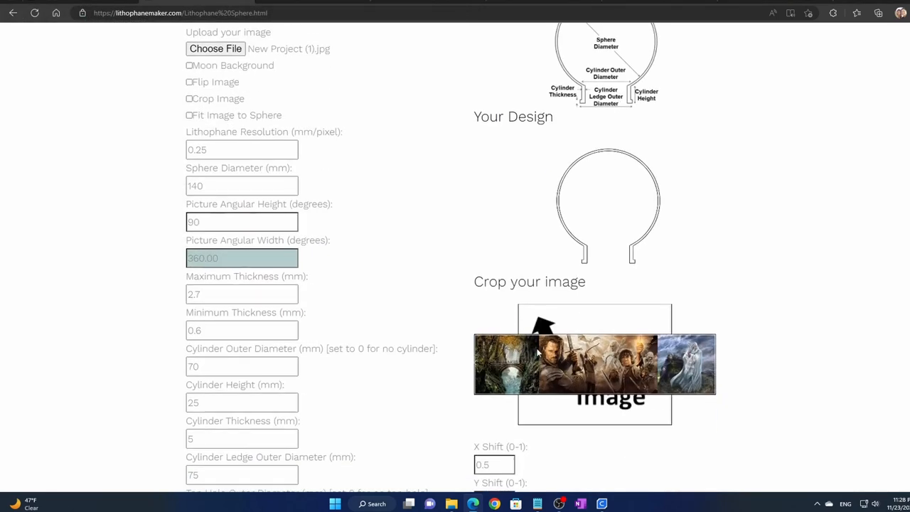
scroll("down", 3)
type("150")
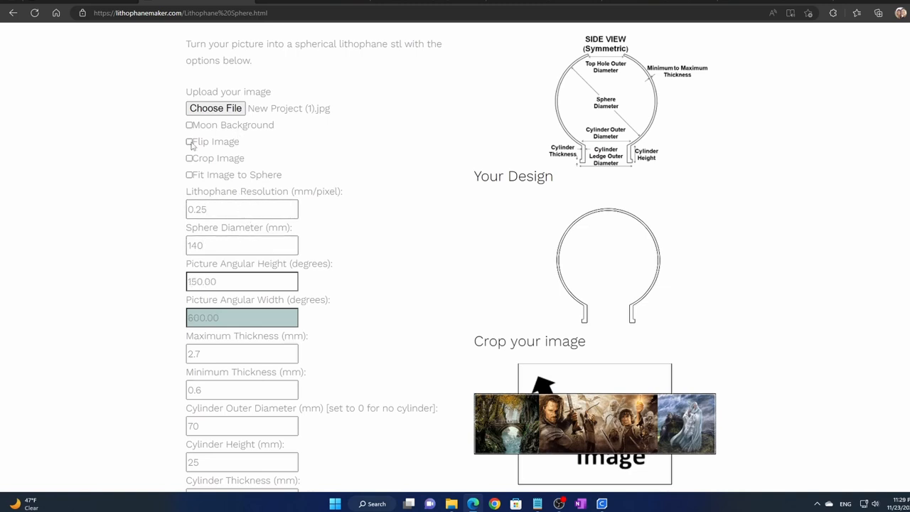
left_click(189, 71)
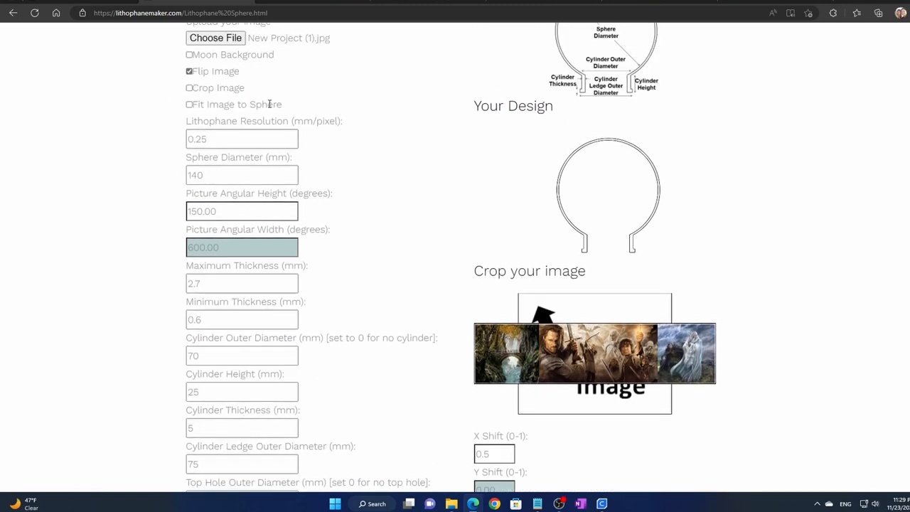
left_click(189, 54)
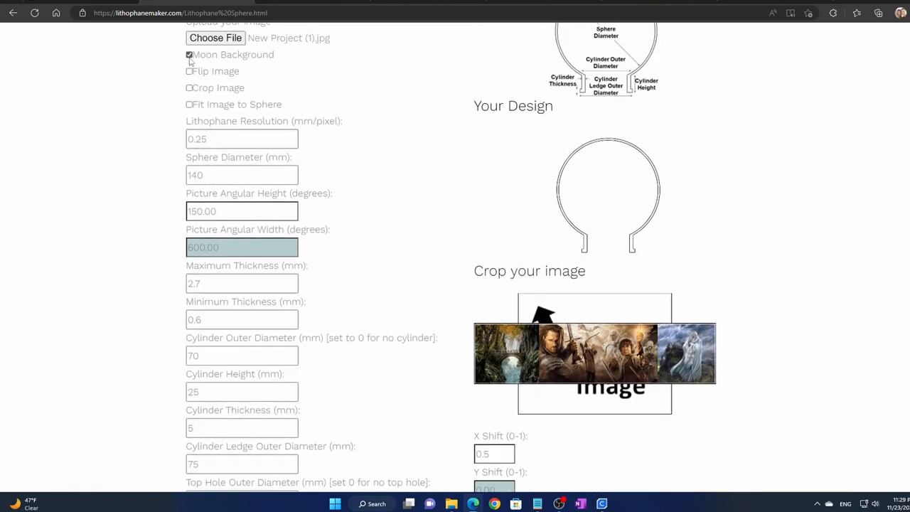
left_click(189, 54)
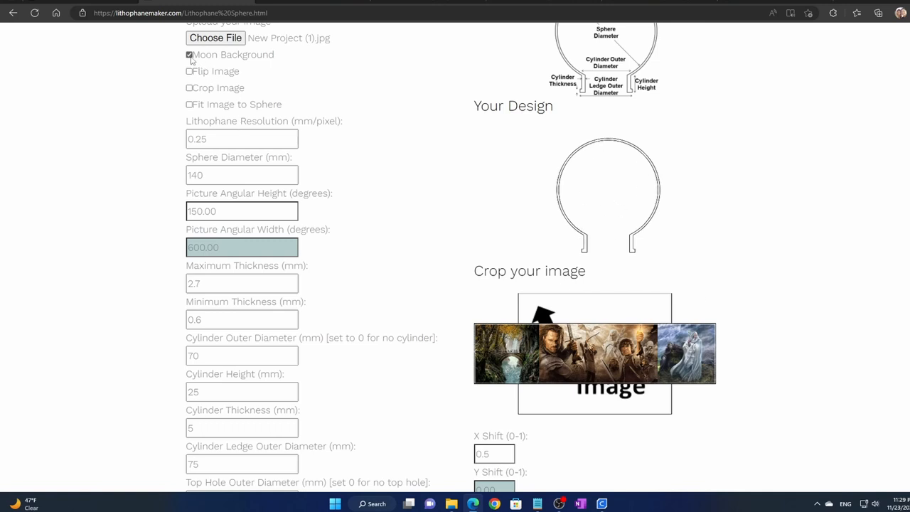
left_click(191, 88)
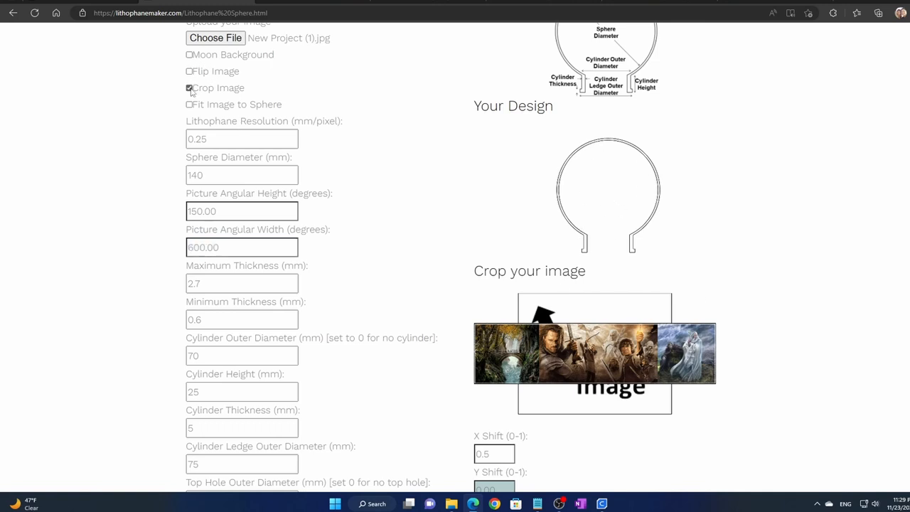
left_click(189, 88)
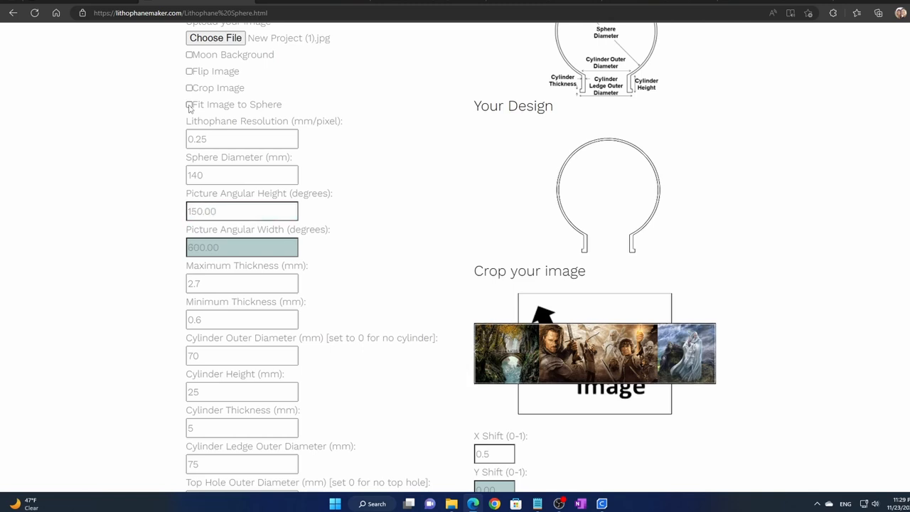
left_click(242, 175)
type("50")
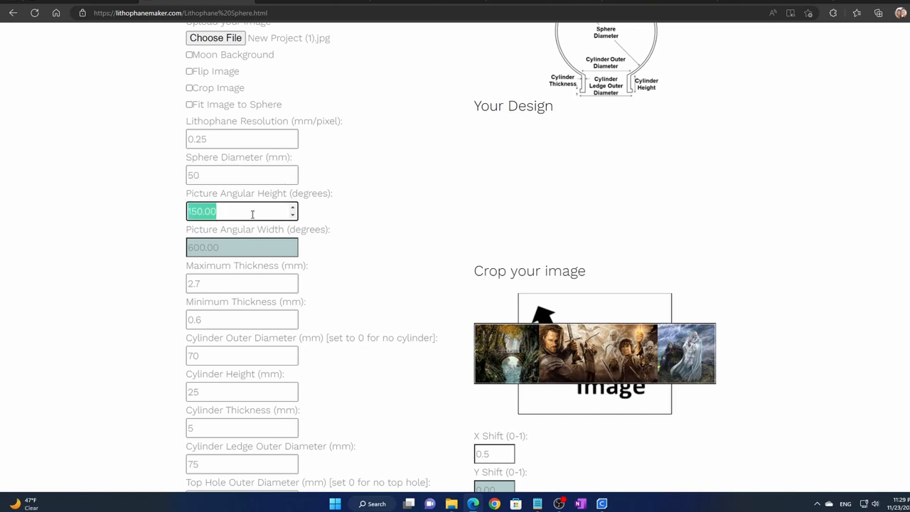
mouse_move(251, 212)
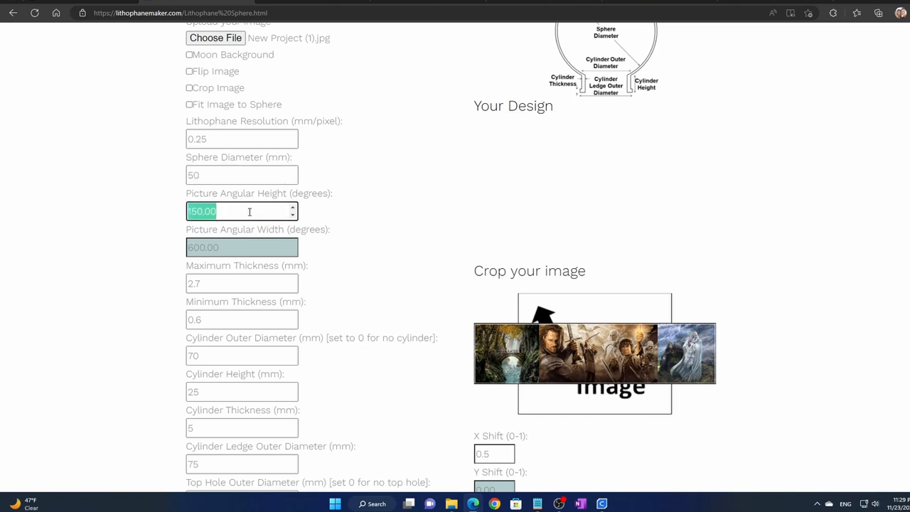
Set the picture angular height to 90° and adjust the angular width value.
type("90")
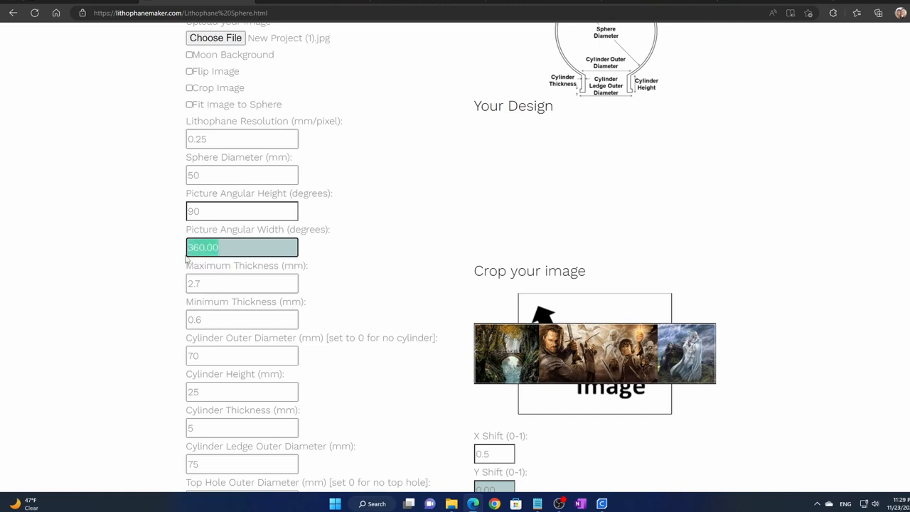
left_click(241, 283)
type("2.")
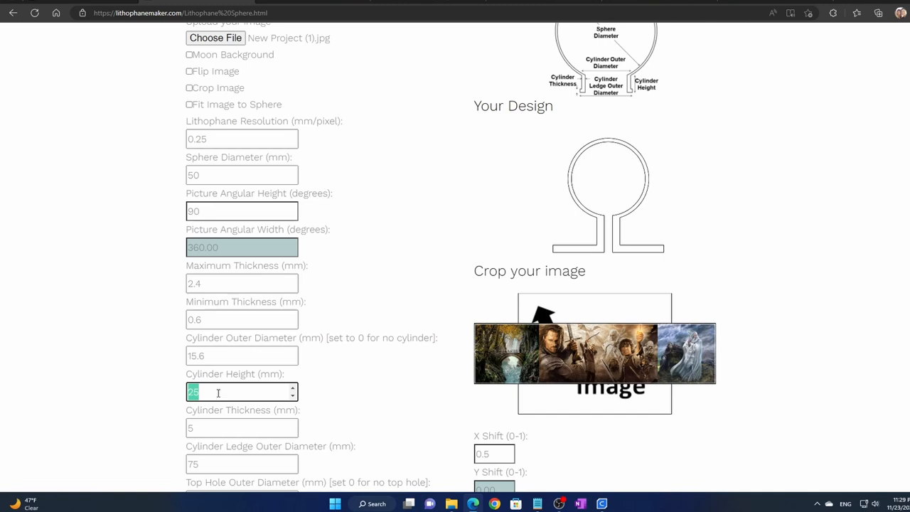
type("4")
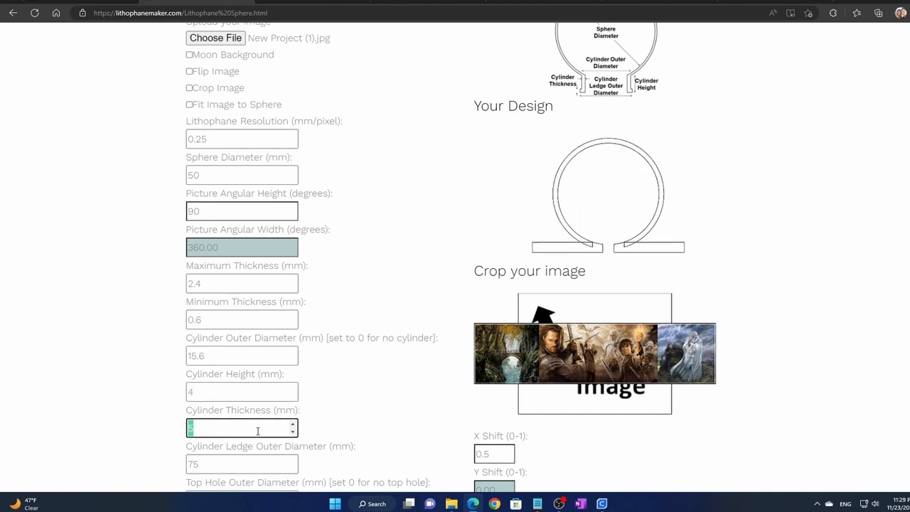
Make the cylinder 2 mm thick with a 17 mm ledge outer diameter.
type("2")
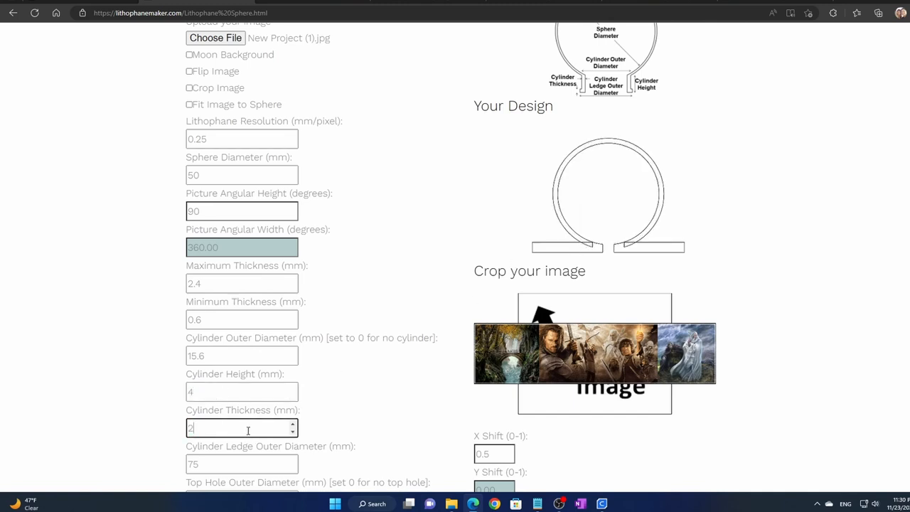
left_click(242, 463)
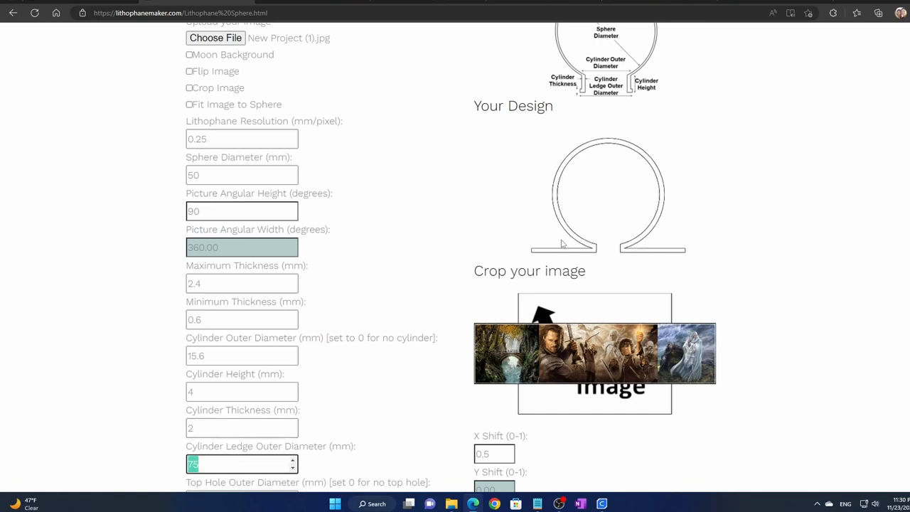
scroll("down", 3)
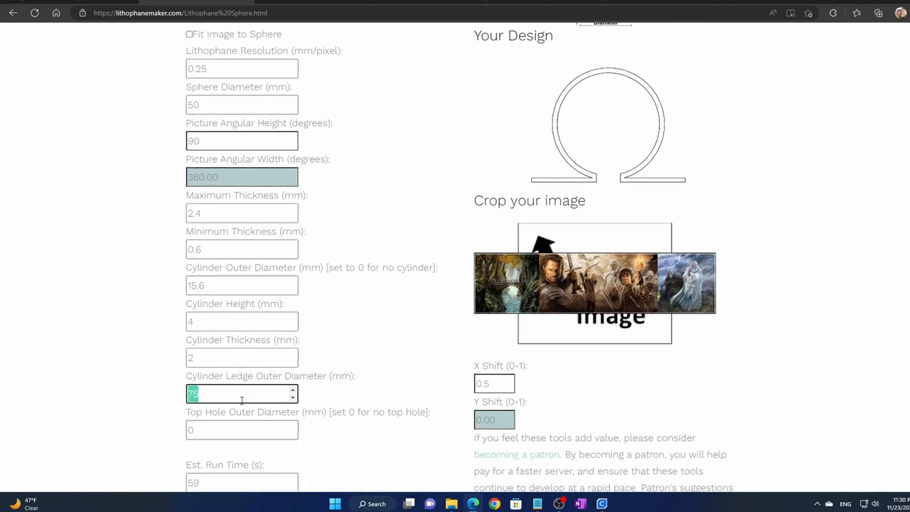
type("1")
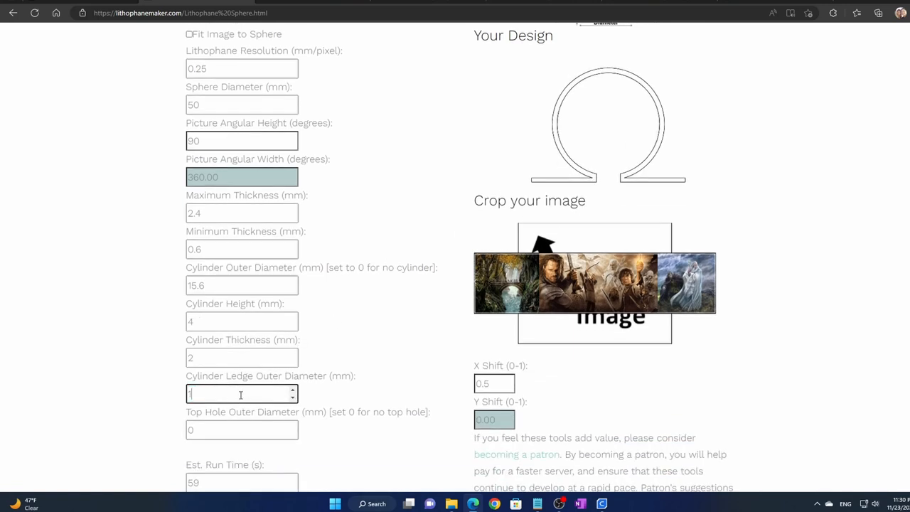
type("7")
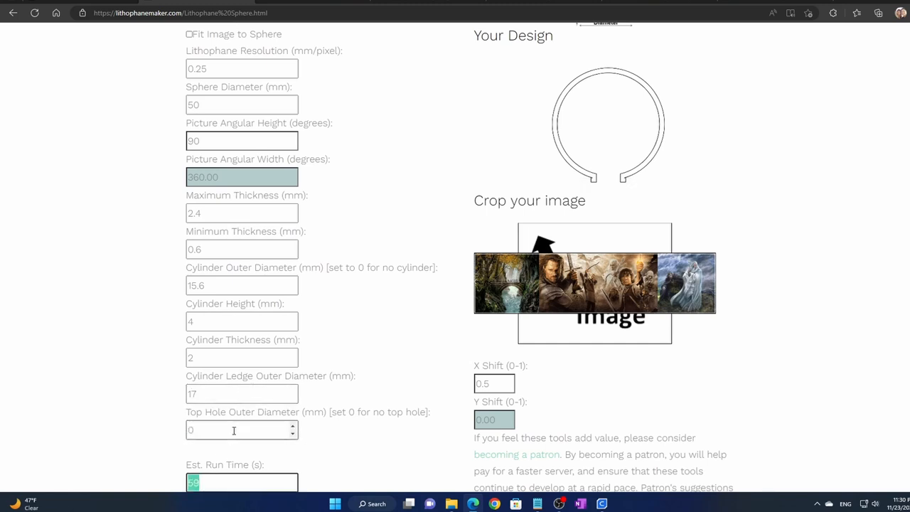
scroll("down", 3)
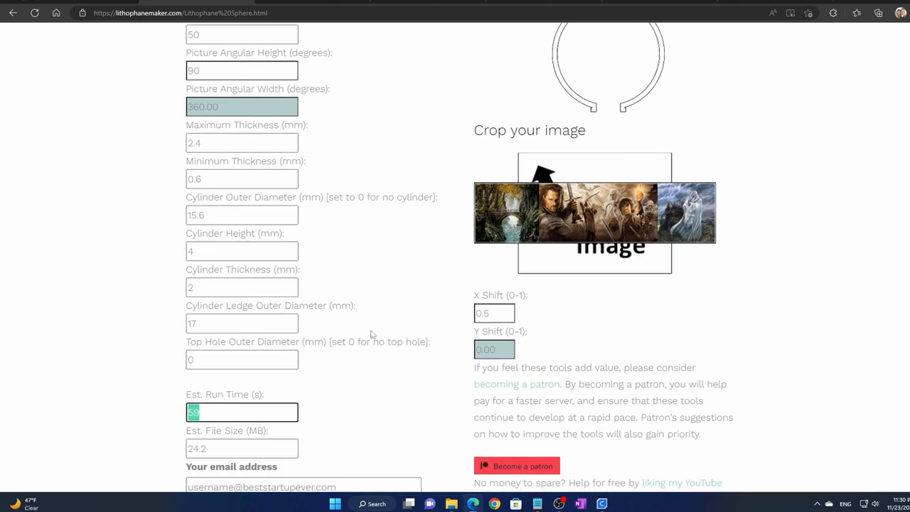
left_click(491, 313)
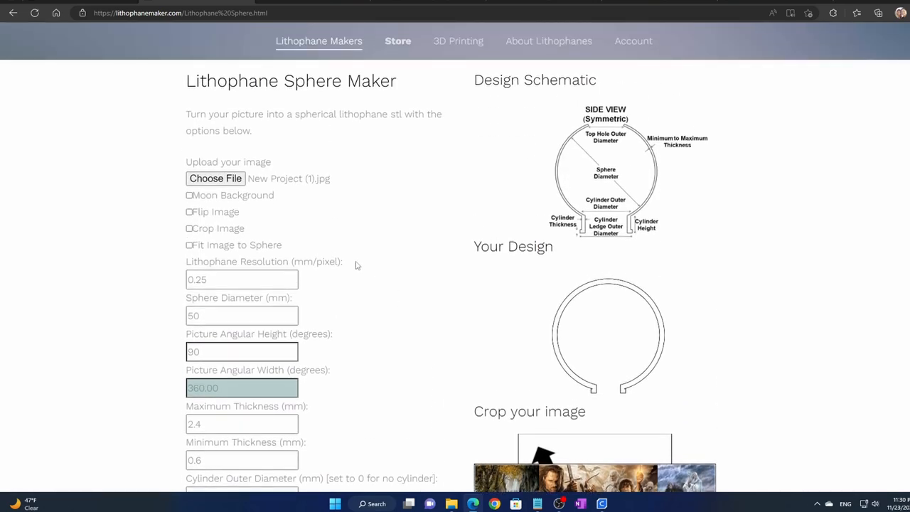
Submit the spherical lithophane form and check the finished zip in the browser's downloads.
scroll("down", 3)
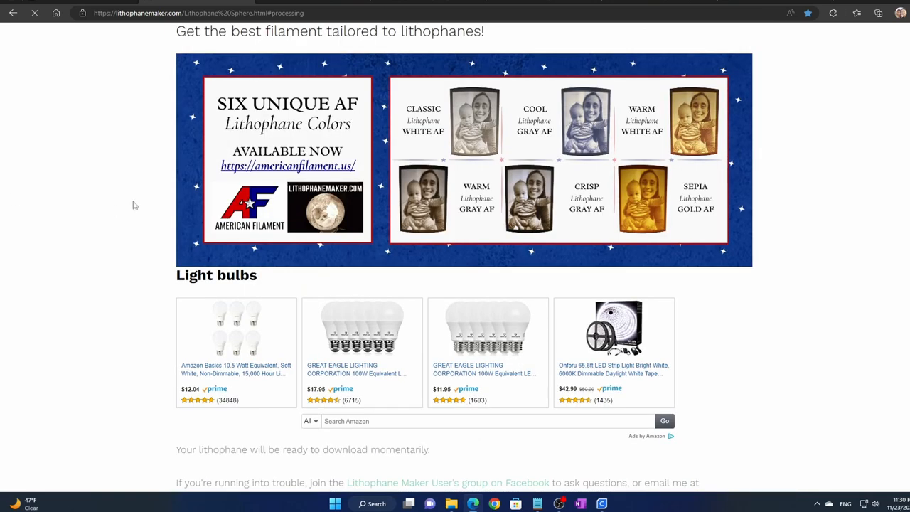
mouse_move(97, 278)
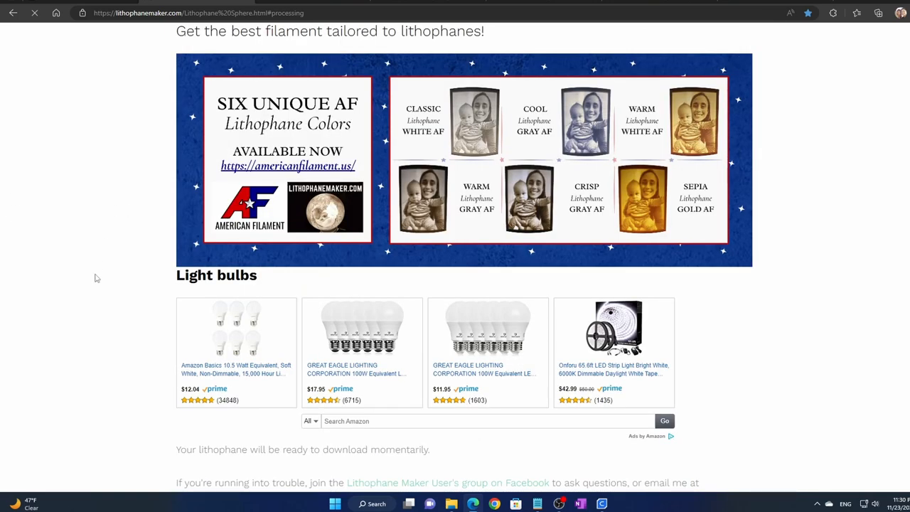
left_click(879, 12)
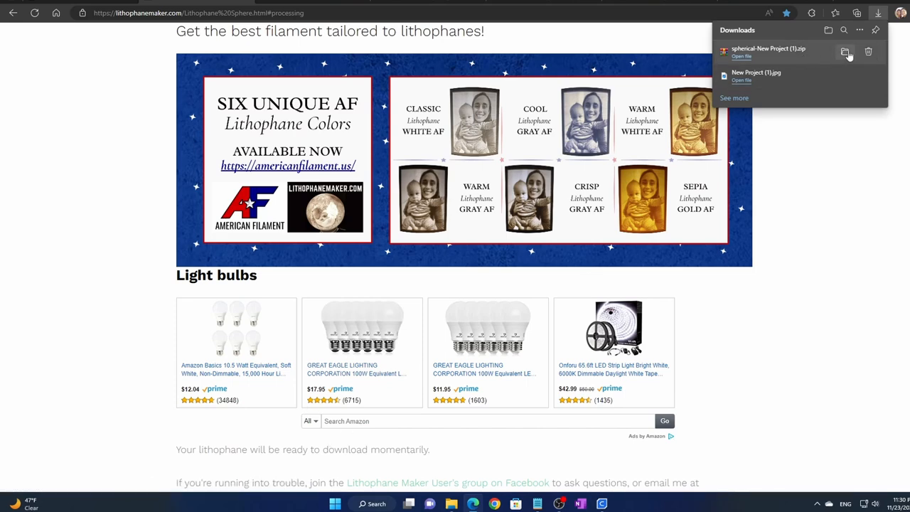
Show the zip in Downloads, open it in WinRAR and load the sphere STL into Cura.
left_click(845, 51)
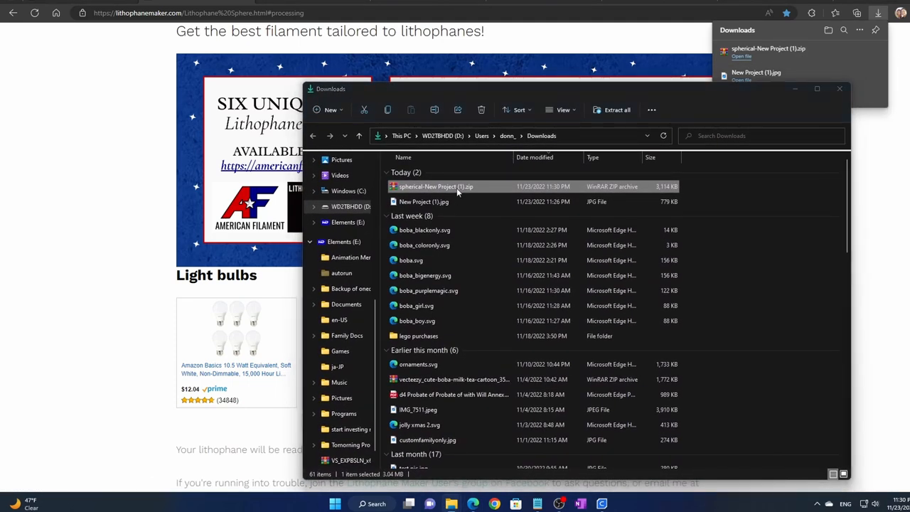
double_click(436, 187)
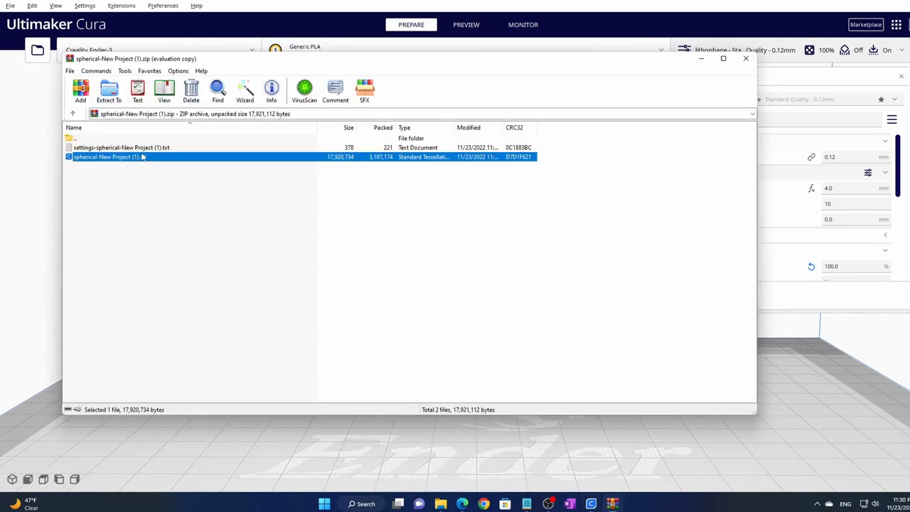
double_click(107, 157)
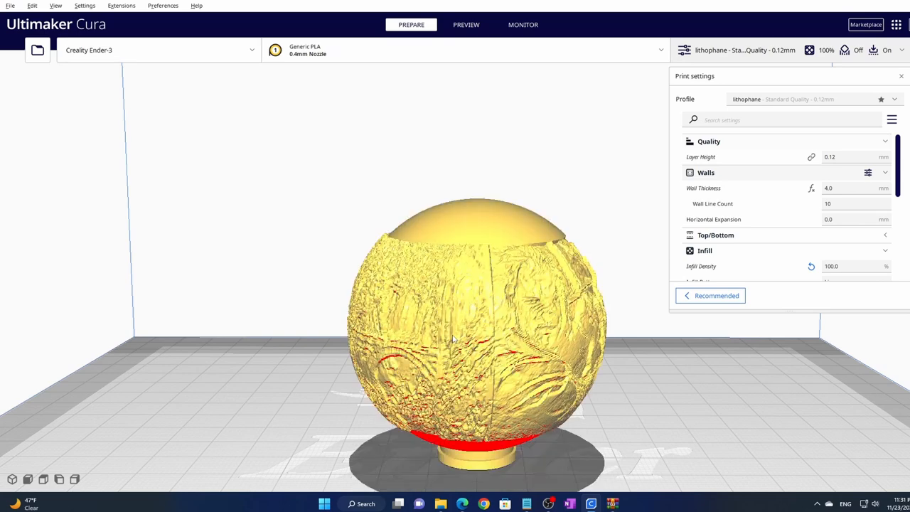
Select the lithophane sphere on the build plate and orbit around it.
left_click(476, 334)
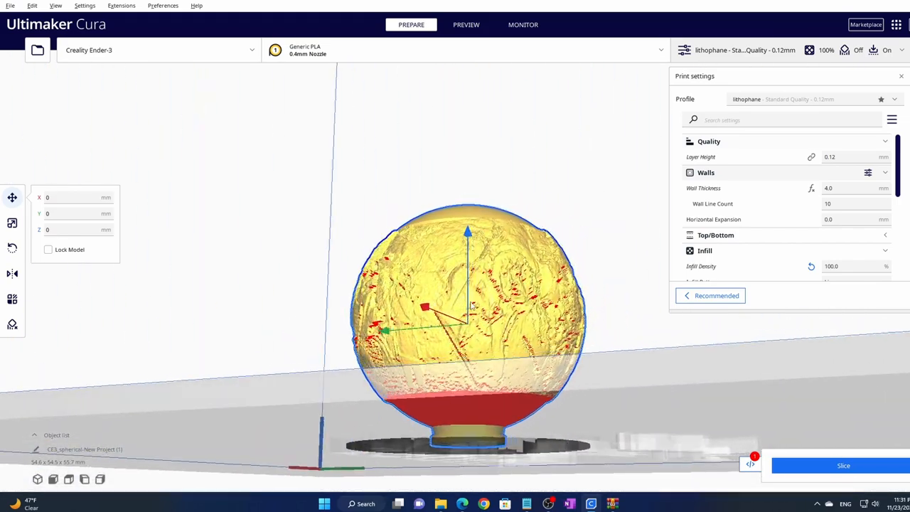
left_click_drag(469, 306, 612, 287)
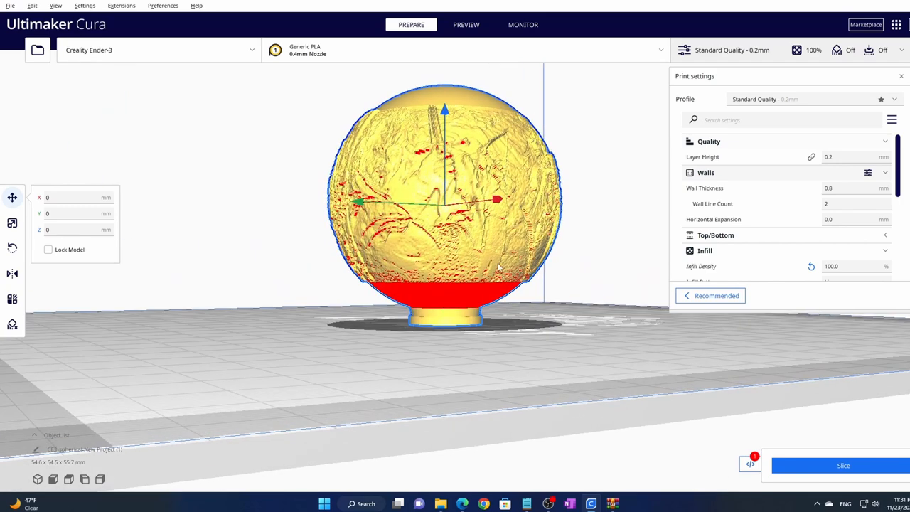
mouse_move(774, 104)
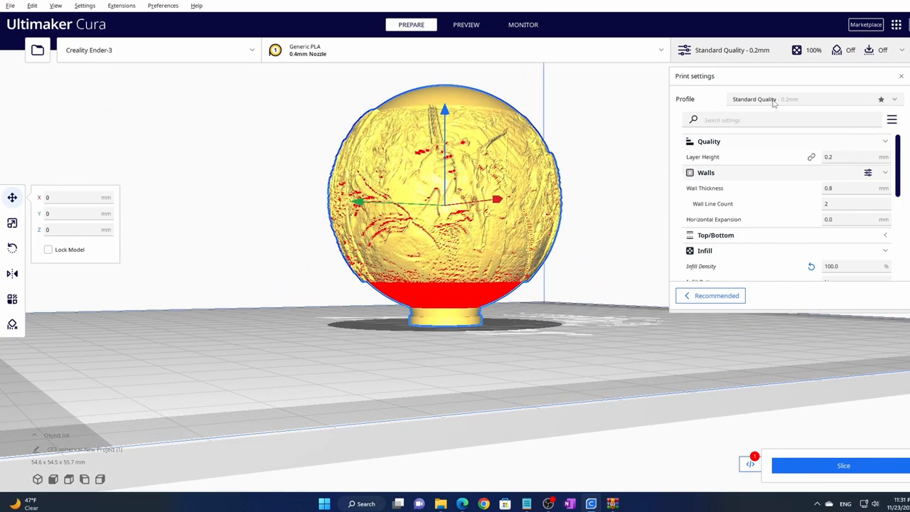
Switch to the custom Lithophane profile, answering the changes prompt, and confirm 0.12 mm layer height.
left_click(817, 100)
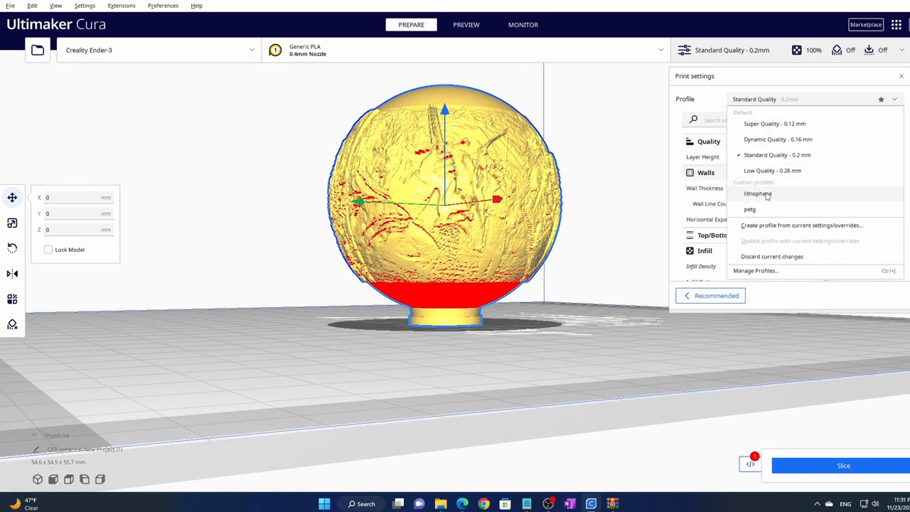
left_click(756, 193)
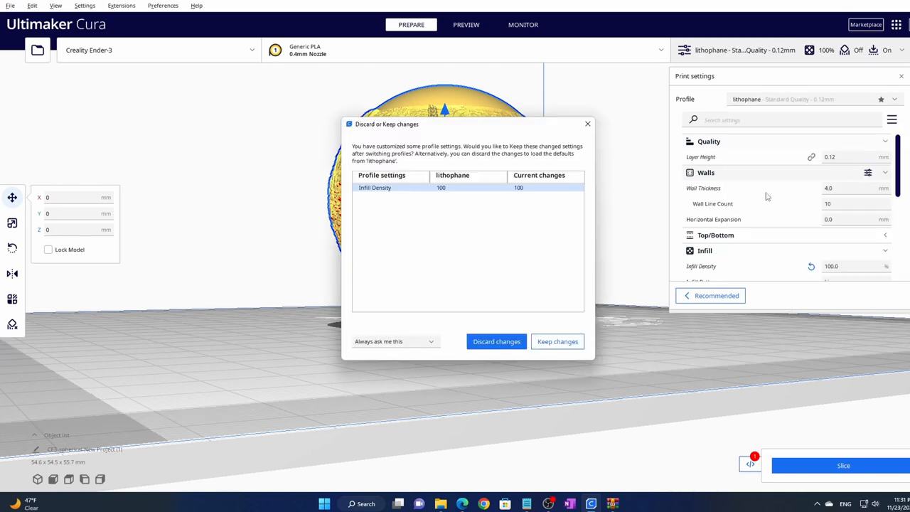
left_click(557, 341)
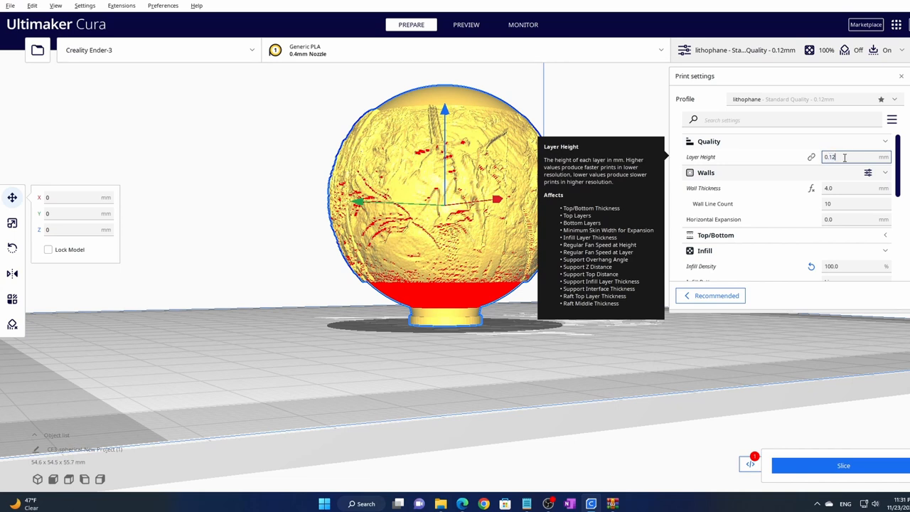
mouse_move(569, 208)
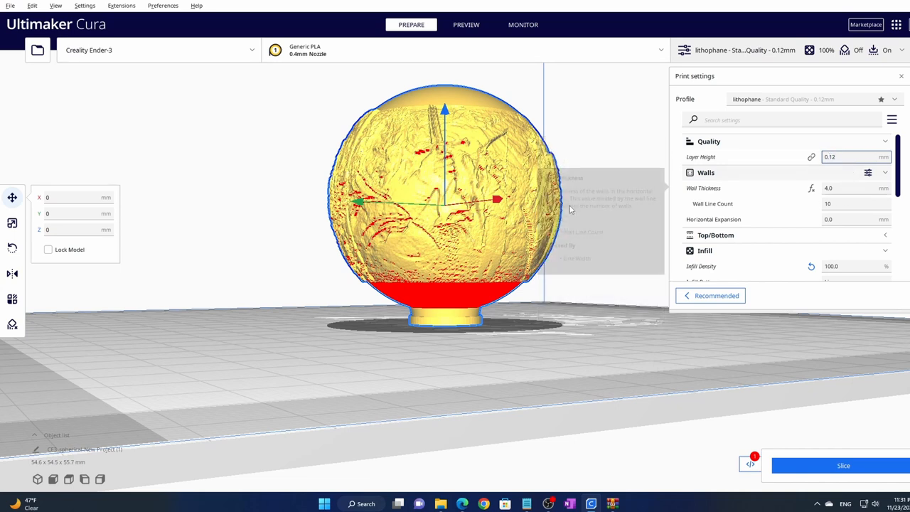
mouse_move(666, 226)
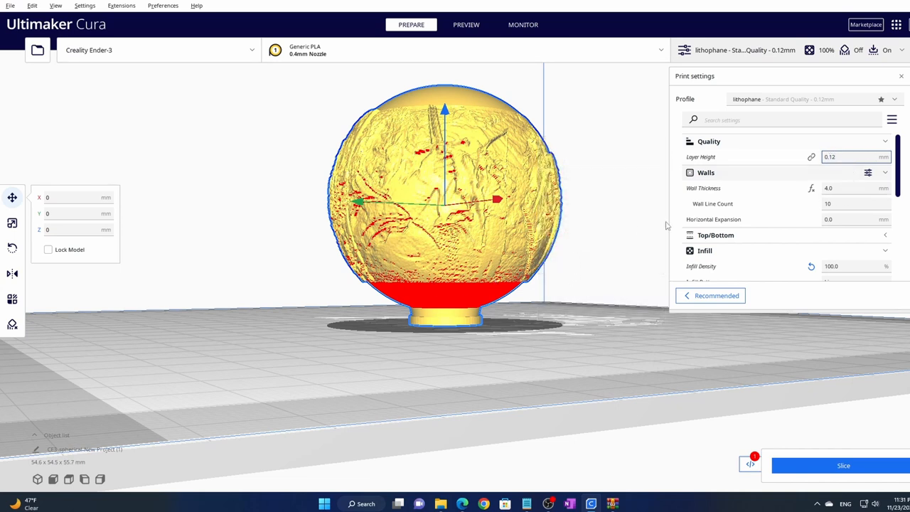
left_click(853, 203)
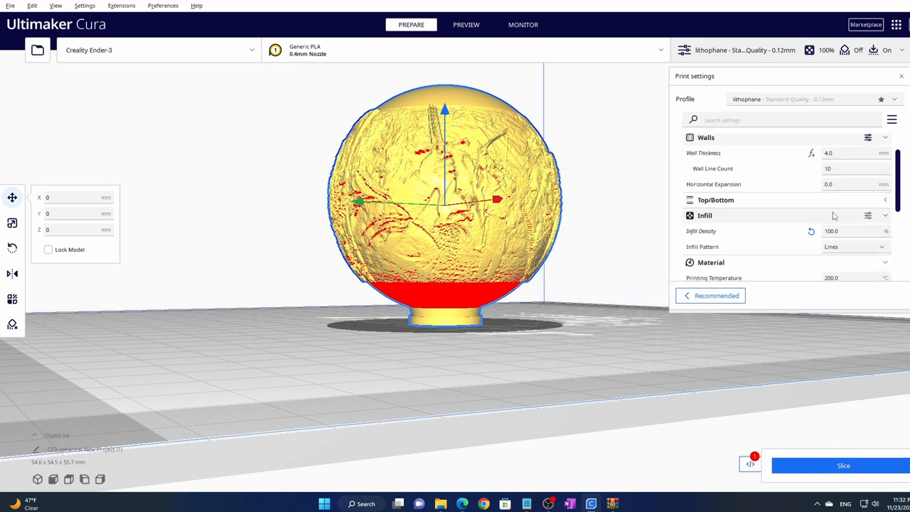
left_click(853, 230)
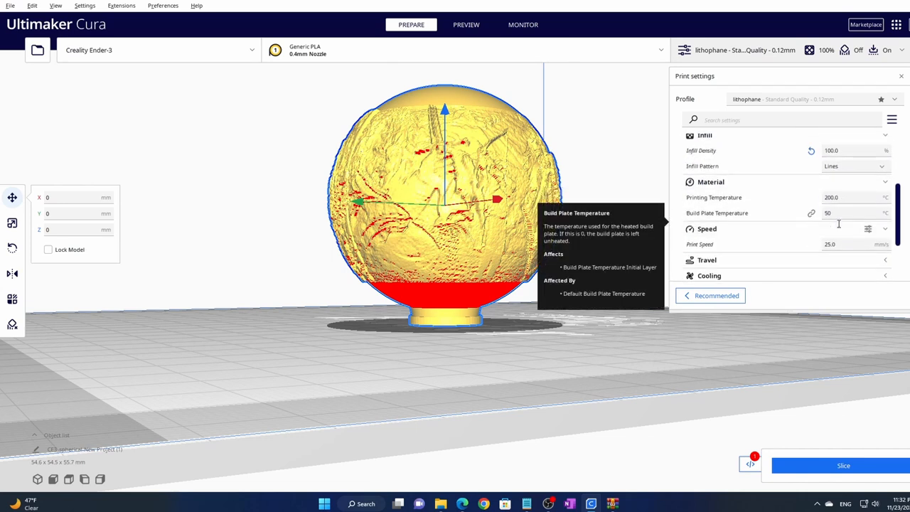
scroll("down", 3)
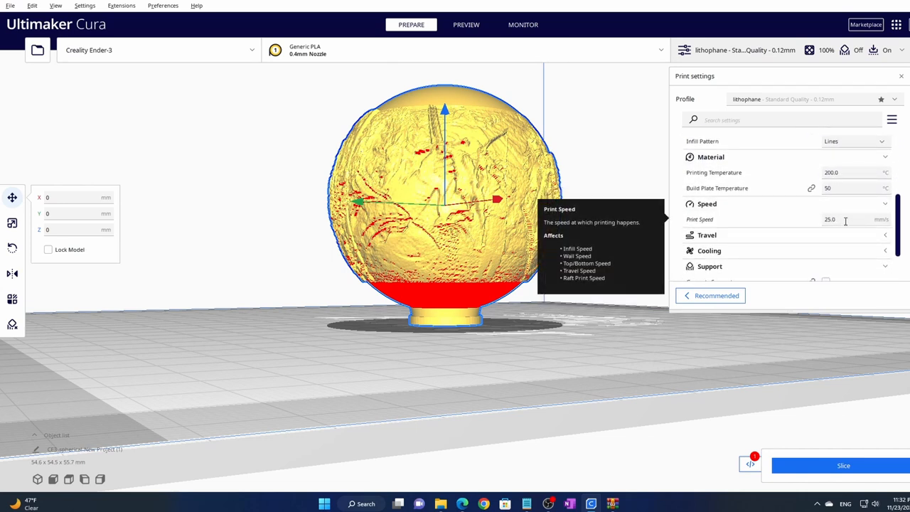
left_click(846, 219)
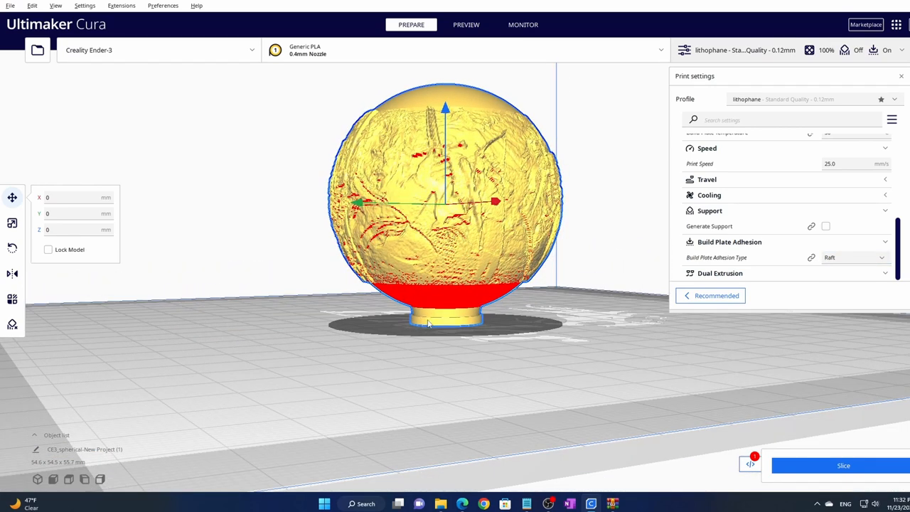
Slice the sphere for an 8 h 21 min estimate and rotate its layer preview to see the seam.
left_click(843, 465)
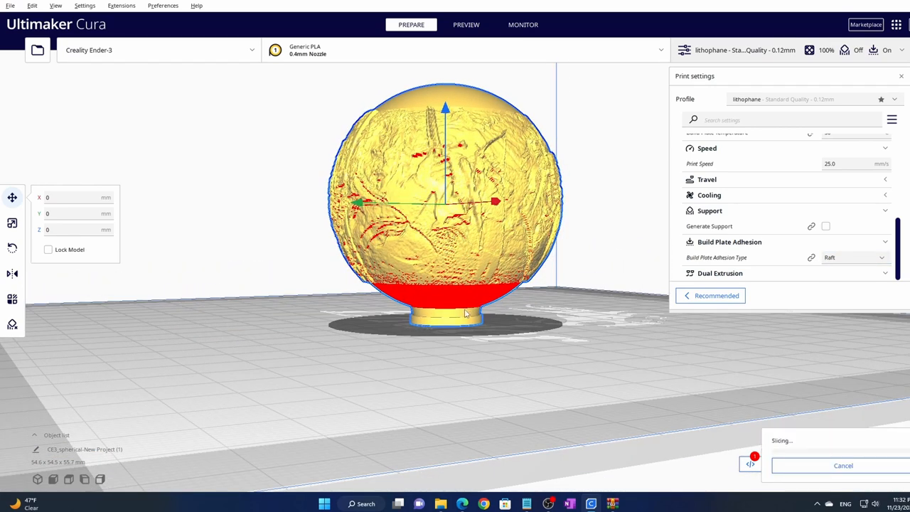
mouse_move(489, 338)
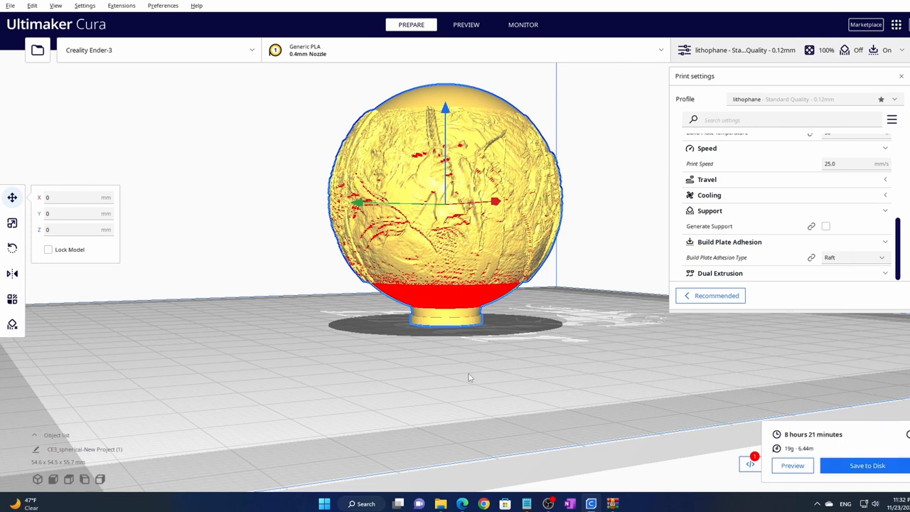
left_click(466, 24)
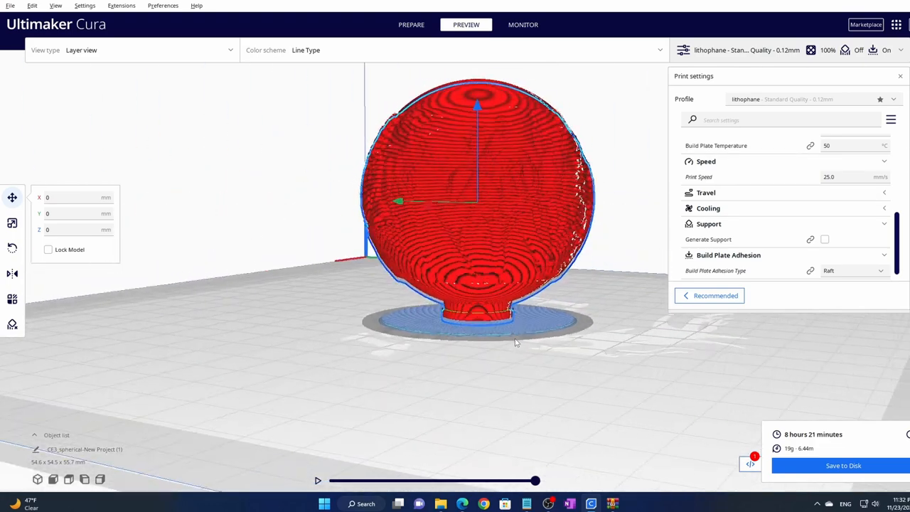
left_click_drag(514, 343, 322, 340)
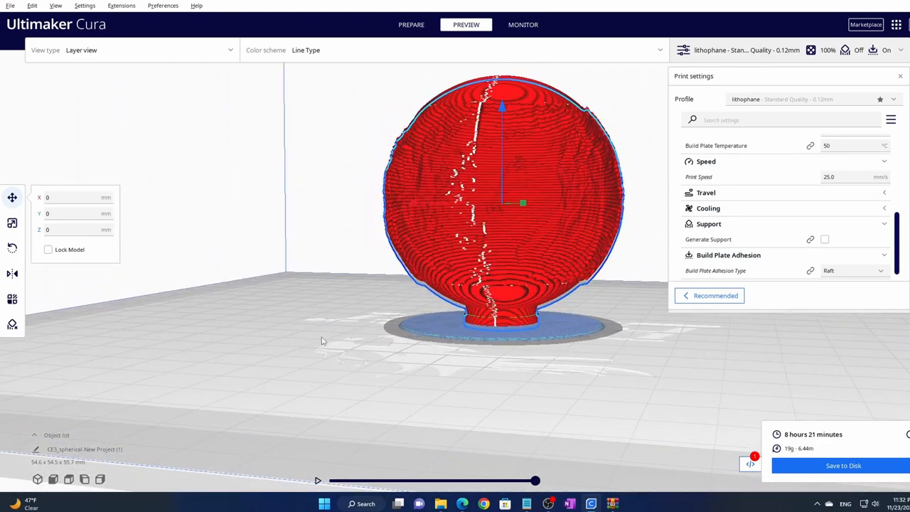